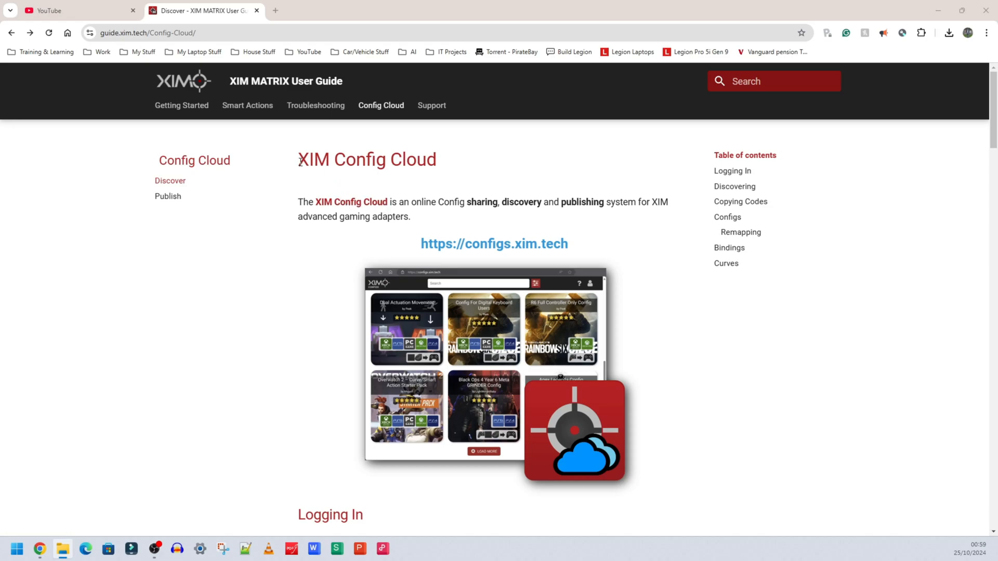
Browse down the XIM Config Cloud list of shared configs on configs.xim.tech.
triple_click(366, 160)
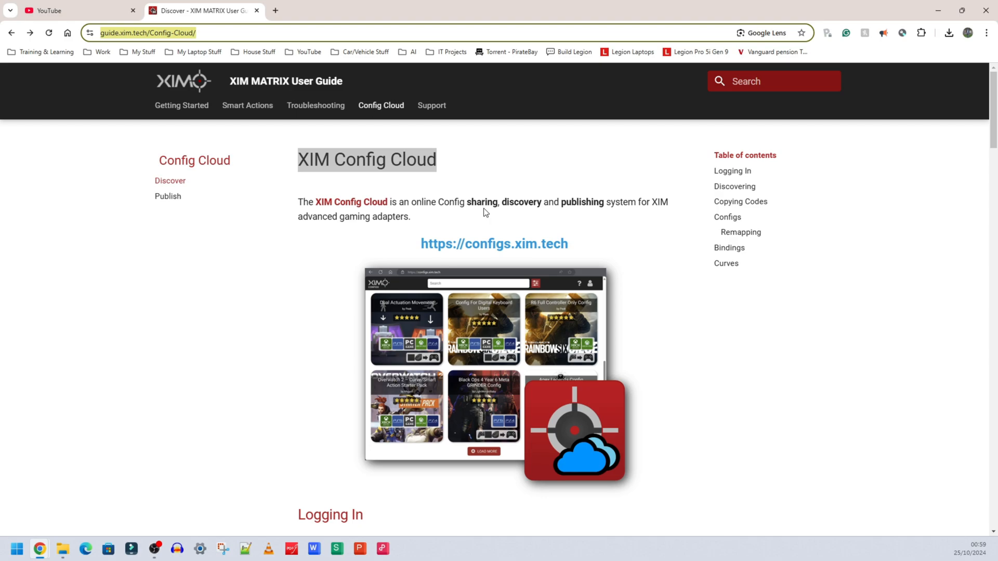
mouse_move(424, 312)
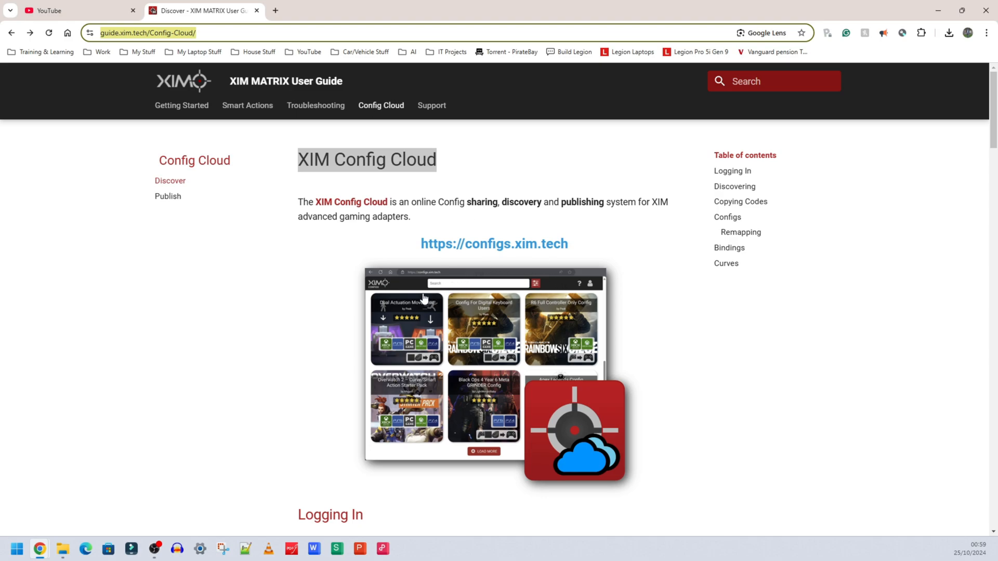
mouse_move(468, 249)
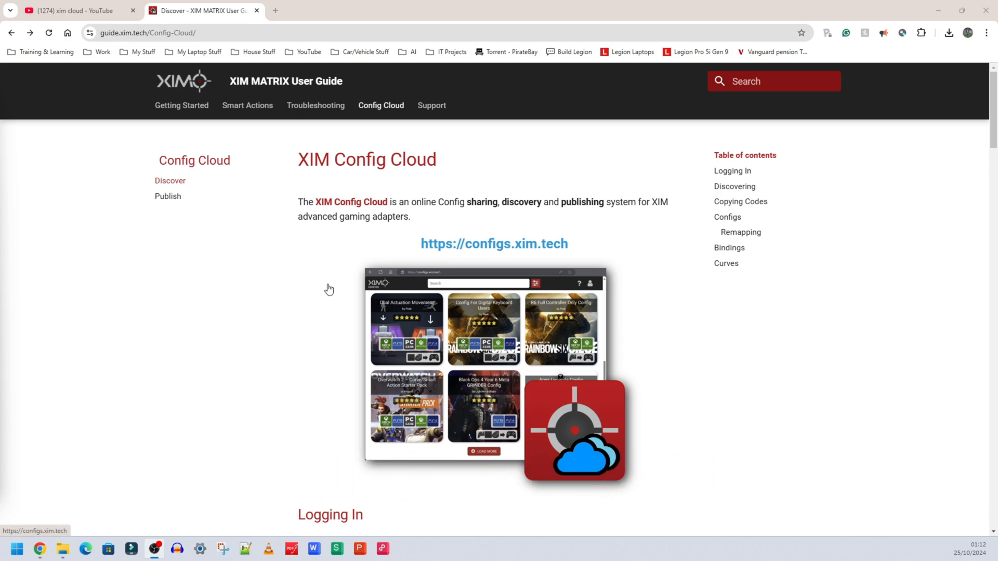
mouse_move(414, 273)
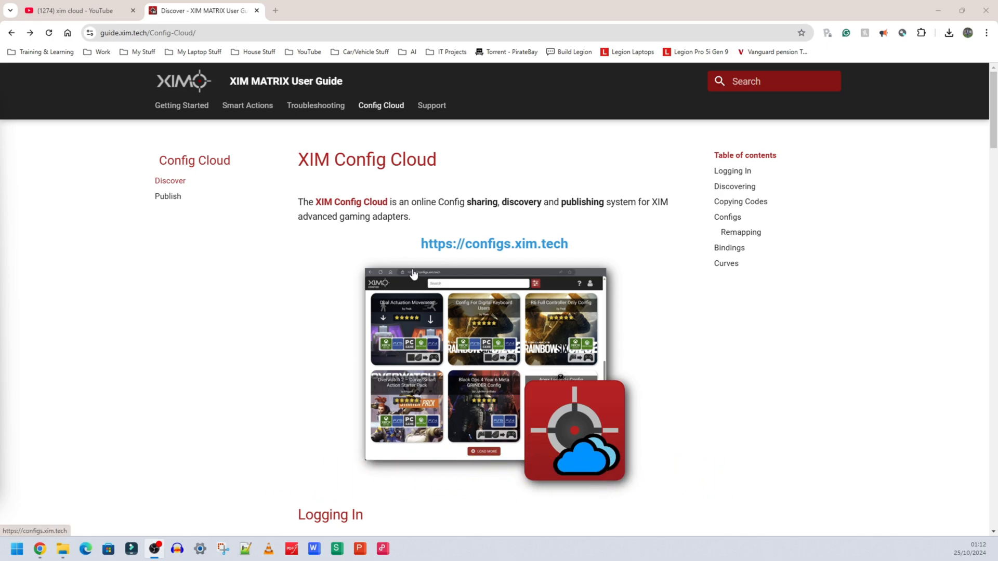
scroll("down", 3)
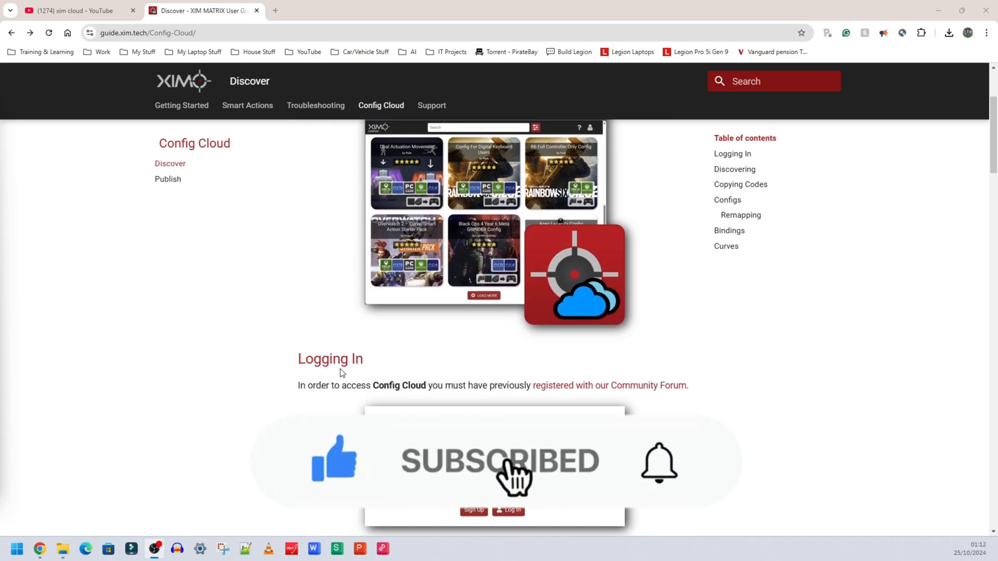
scroll("down", 3)
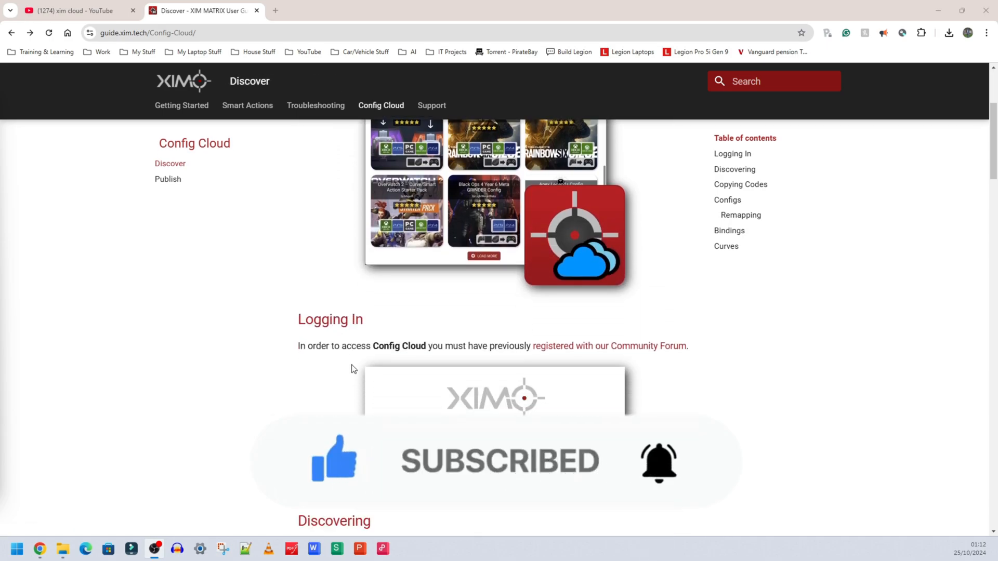
left_click(731, 154)
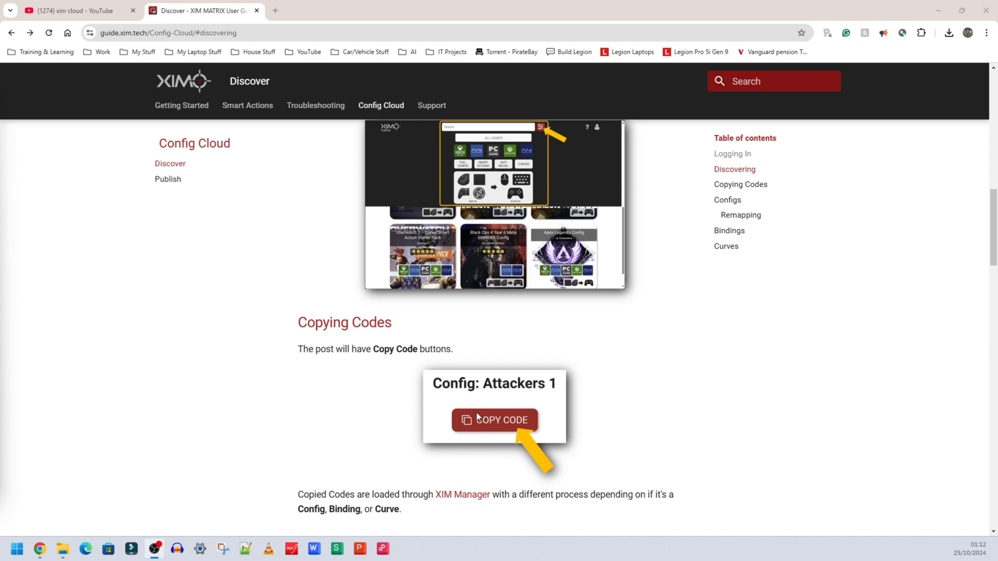
mouse_move(475, 417)
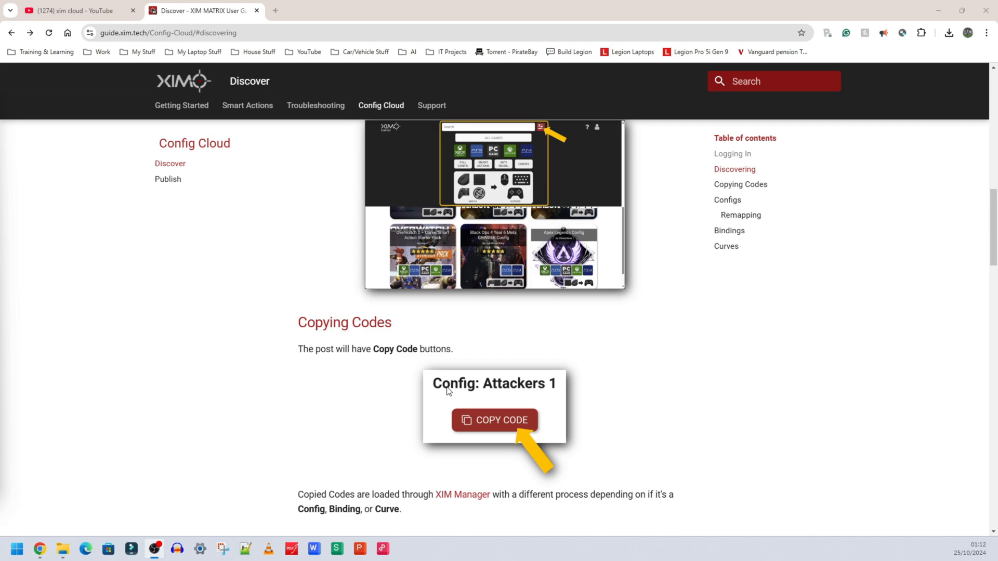
mouse_move(404, 390)
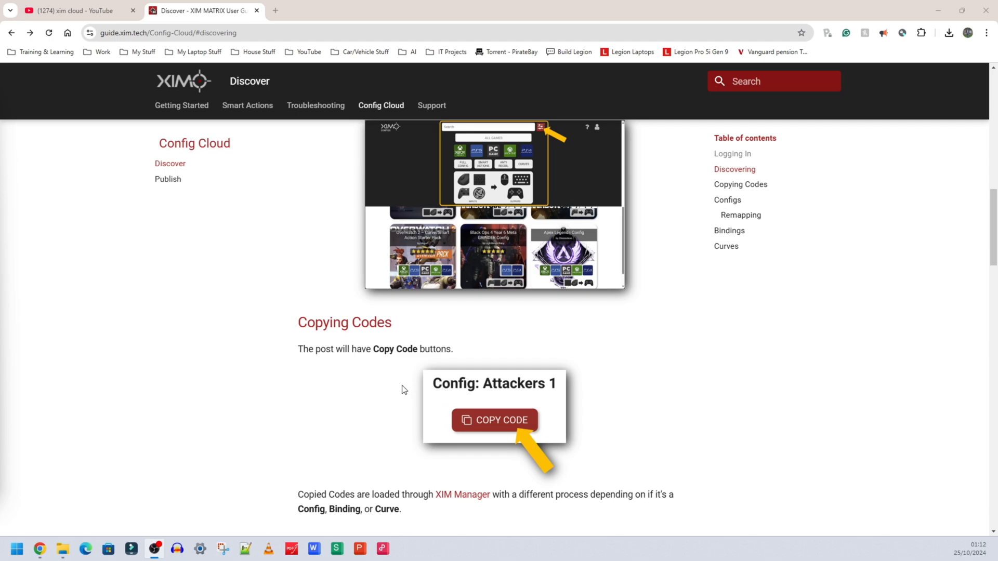
mouse_move(486, 424)
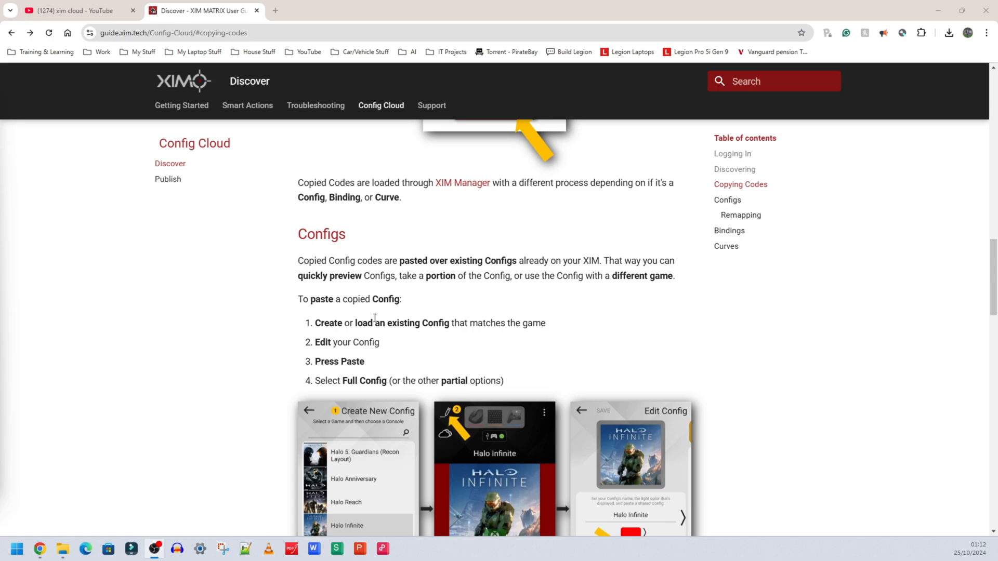
scroll("down", 3)
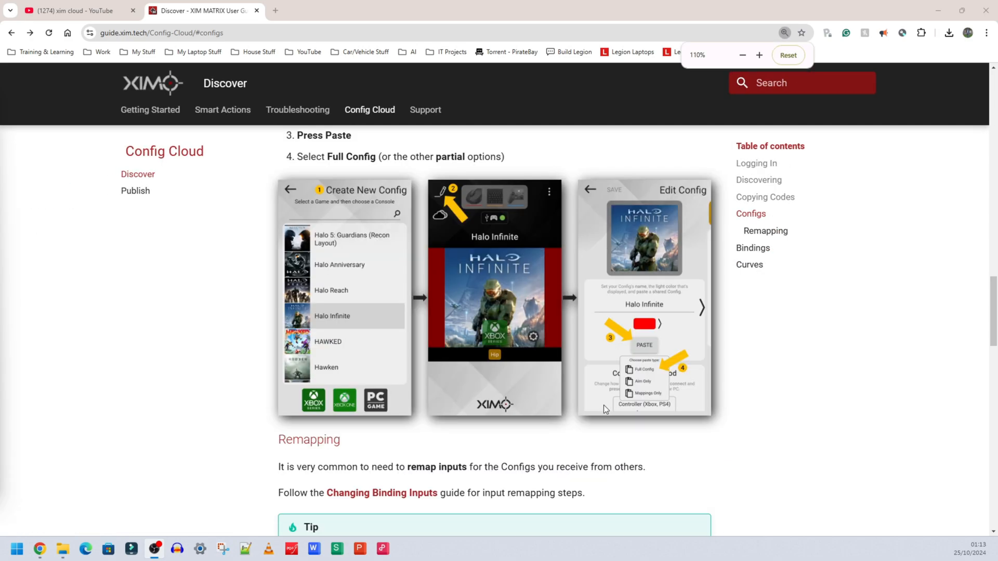
scroll("down", 3)
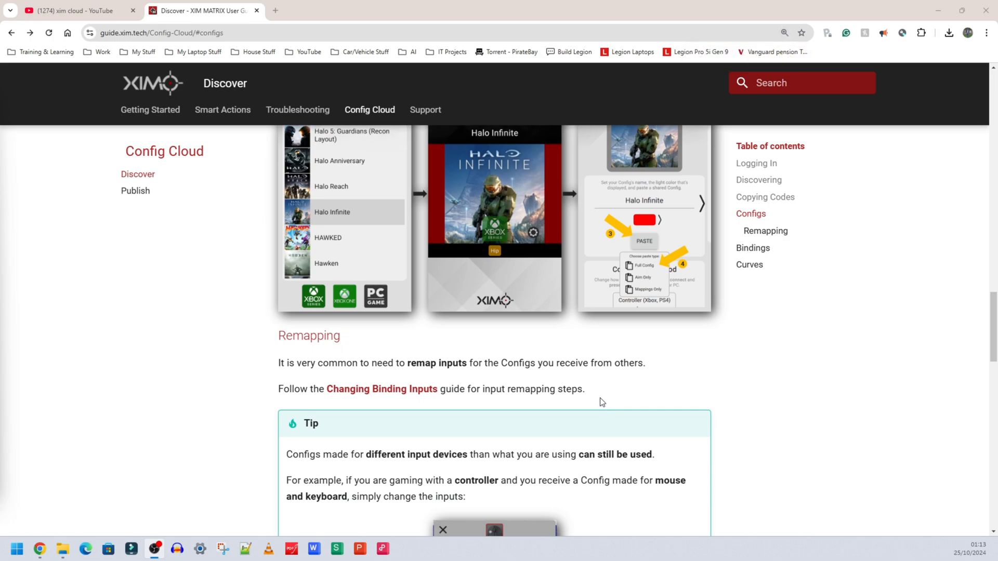
mouse_move(667, 326)
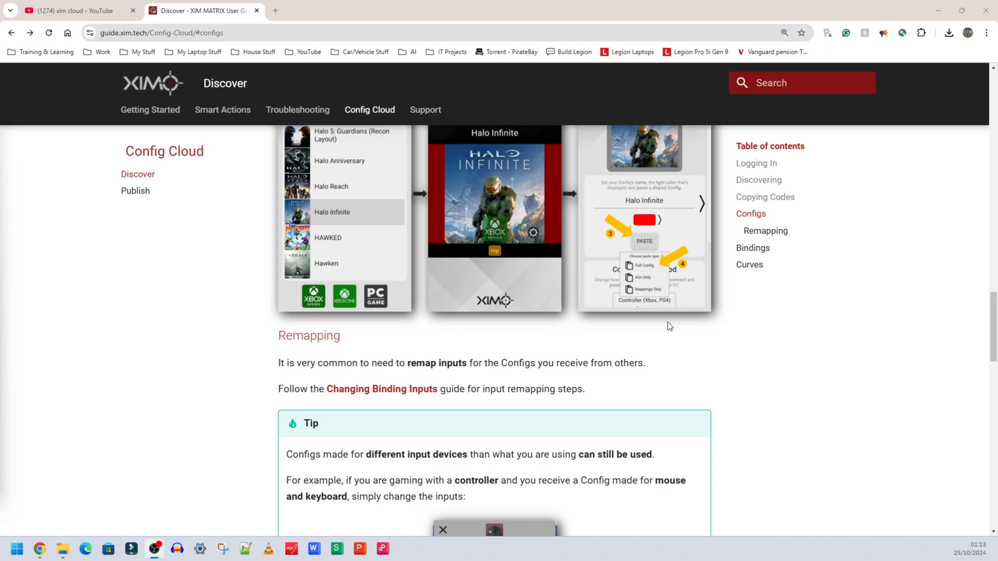
mouse_move(580, 324)
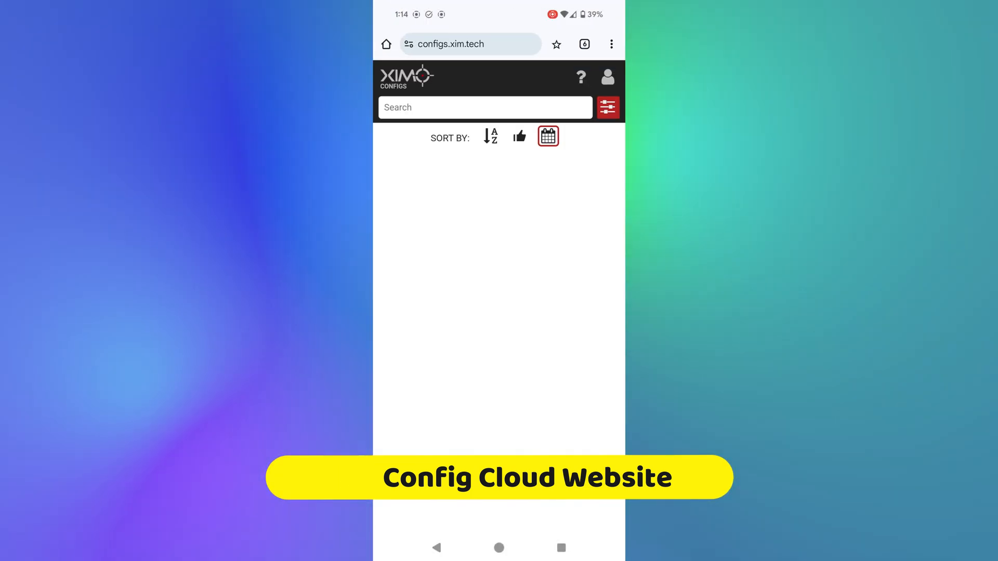
left_click(548, 137)
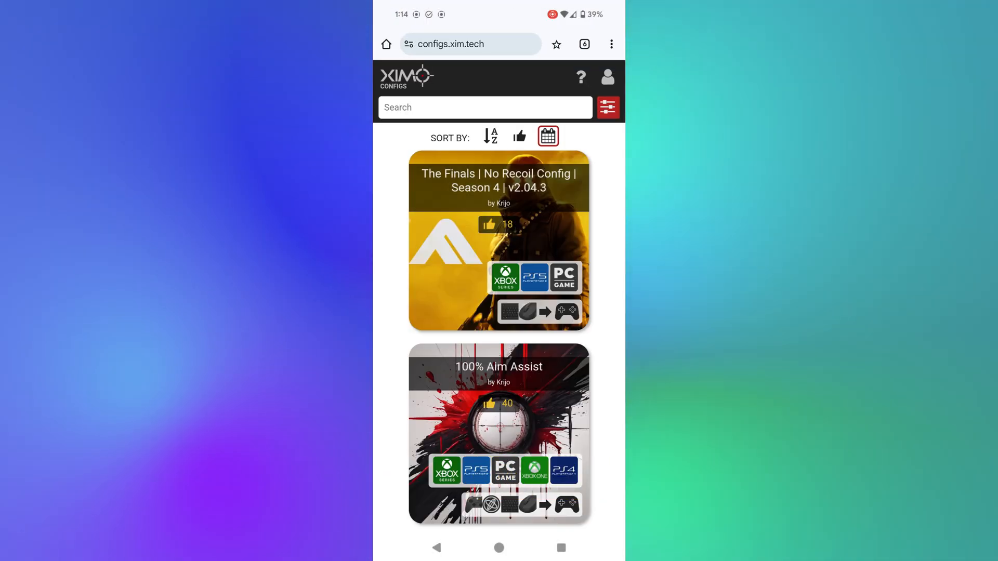
scroll("down", 3)
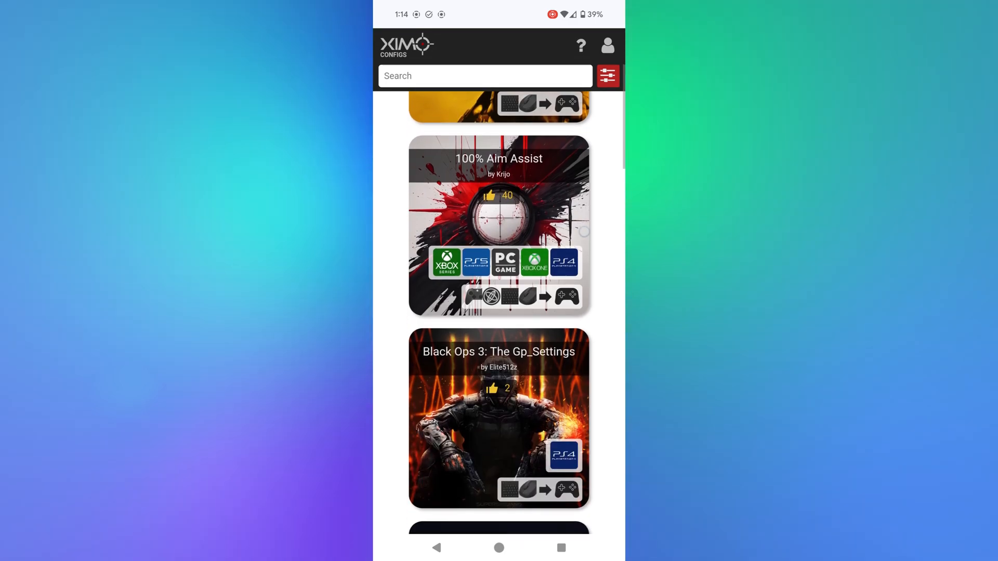
scroll("down", 3)
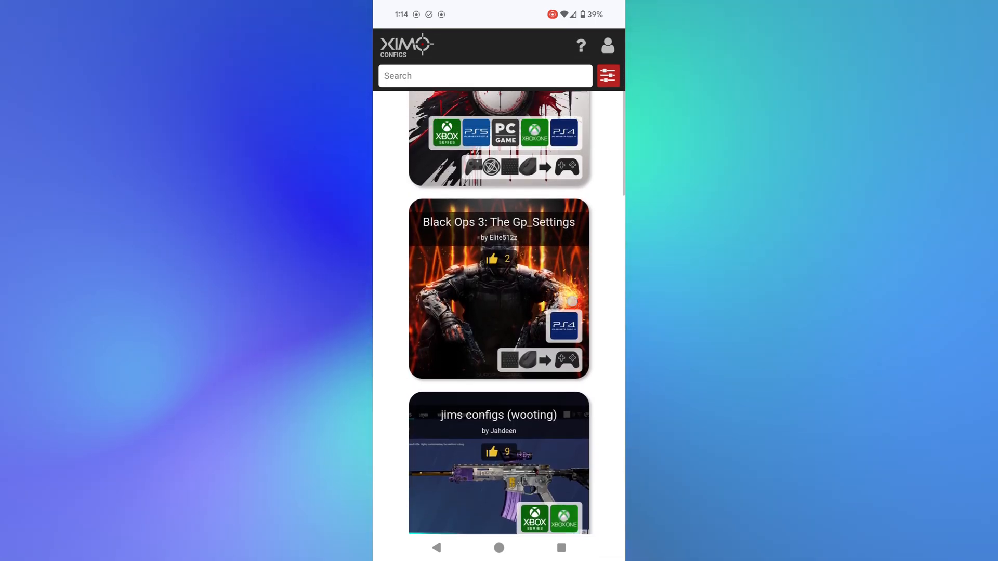
Filter the shared configs by searching 'Modern' to surface the MW3 configs.
left_click(485, 76)
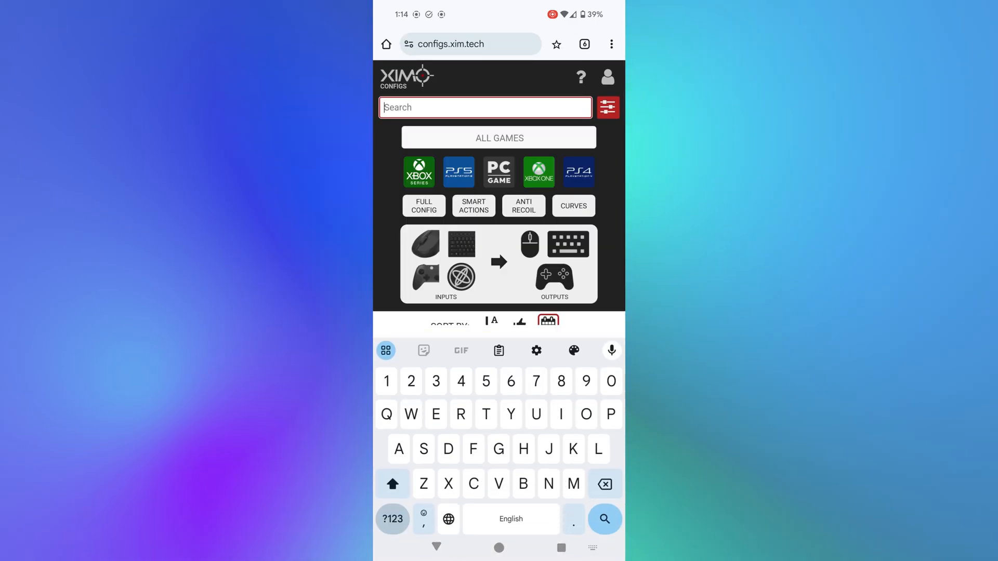
type("Modern")
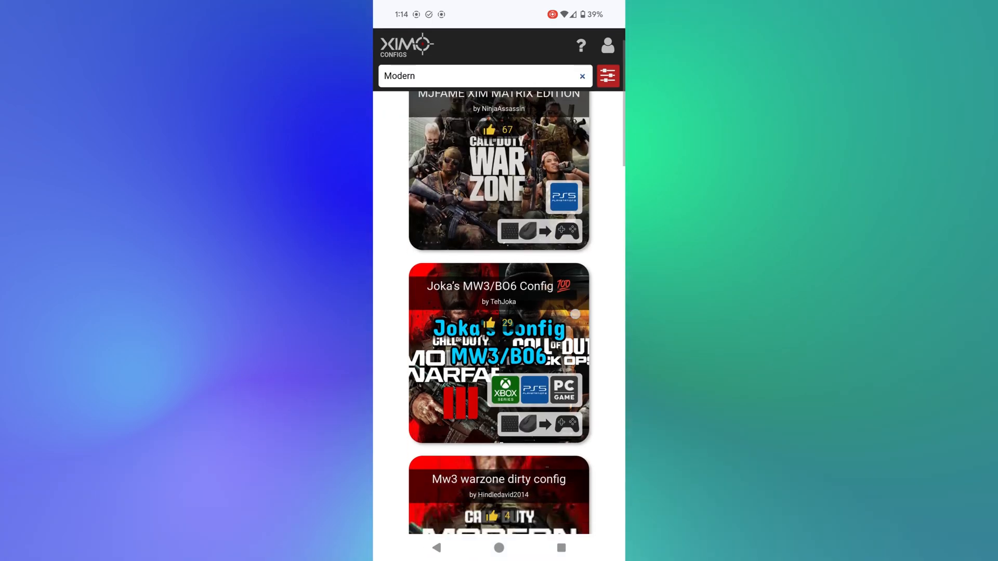
scroll("down", 3)
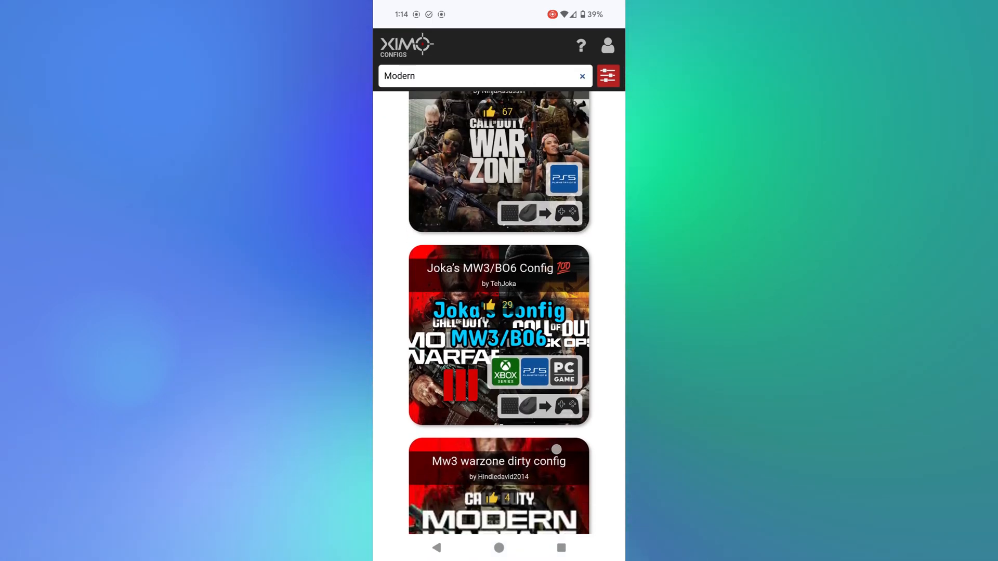
scroll("down", 3)
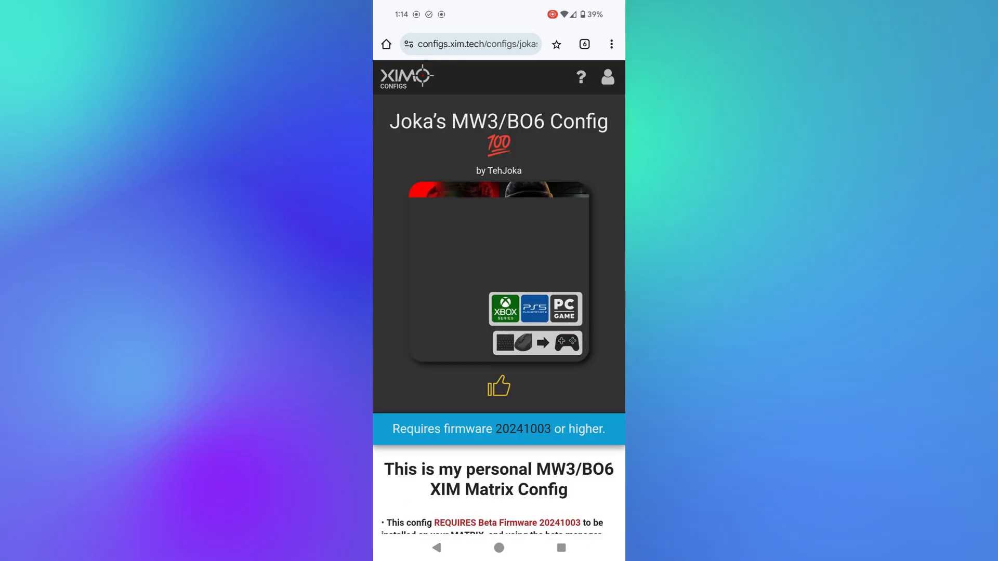
Copy Joka's MW3 config code and switch over to the XIM MATRIX app.
scroll("down", 3)
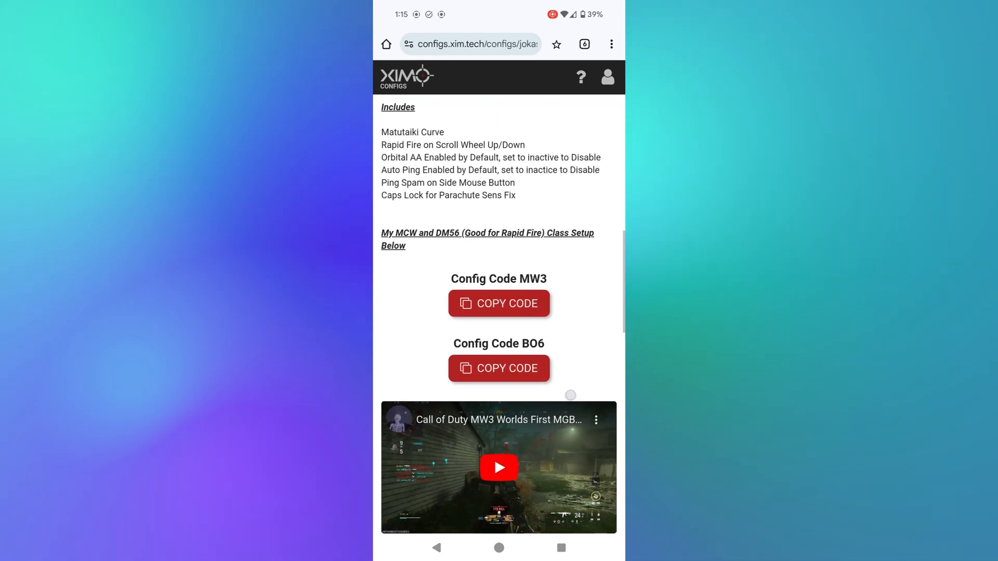
scroll("down", 3)
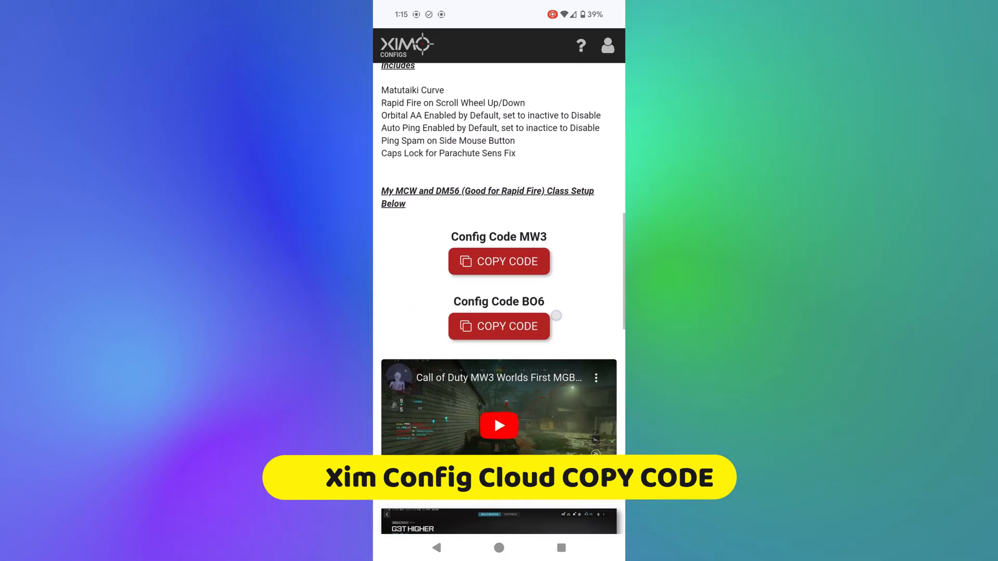
scroll("down", 3)
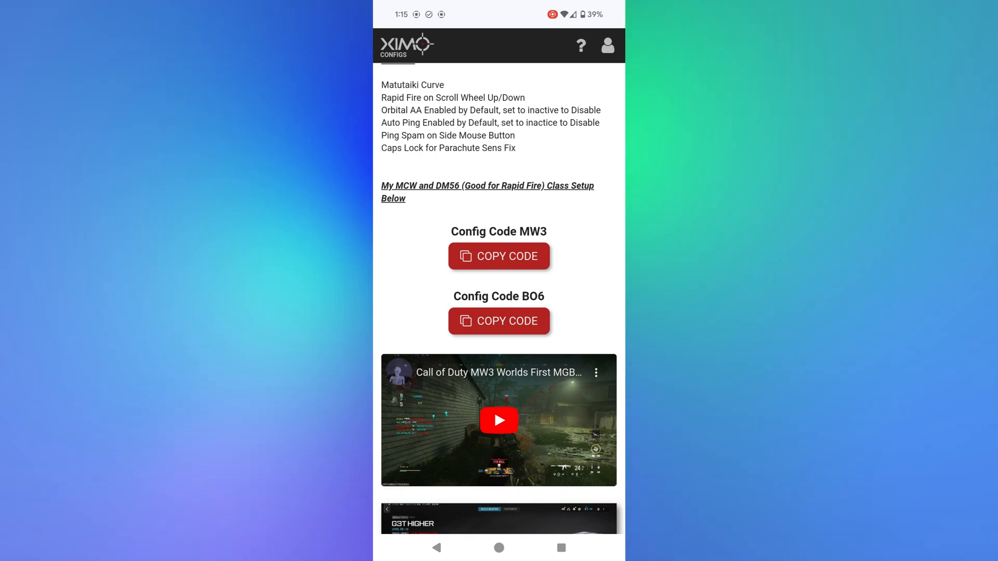
left_click(499, 256)
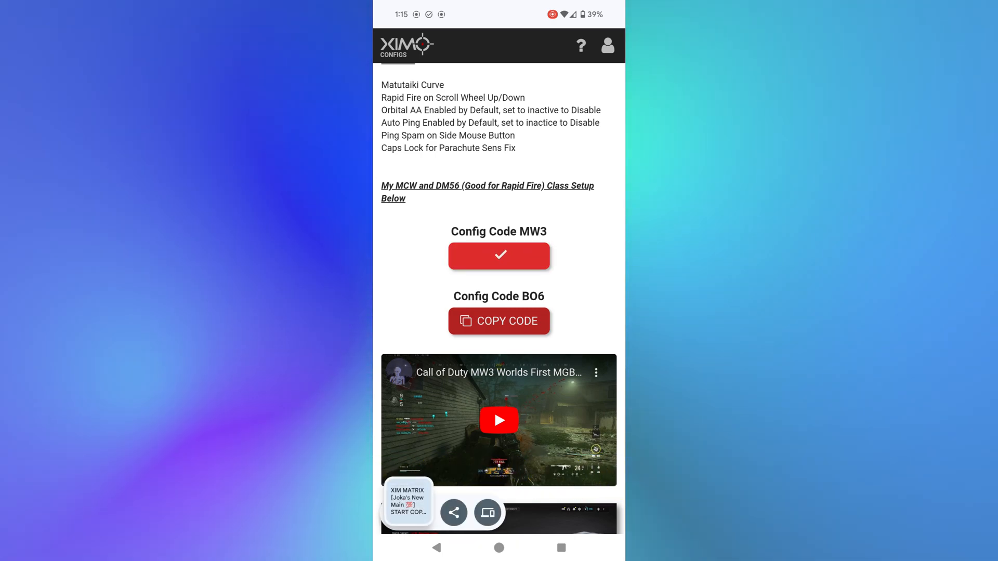
left_click(499, 256)
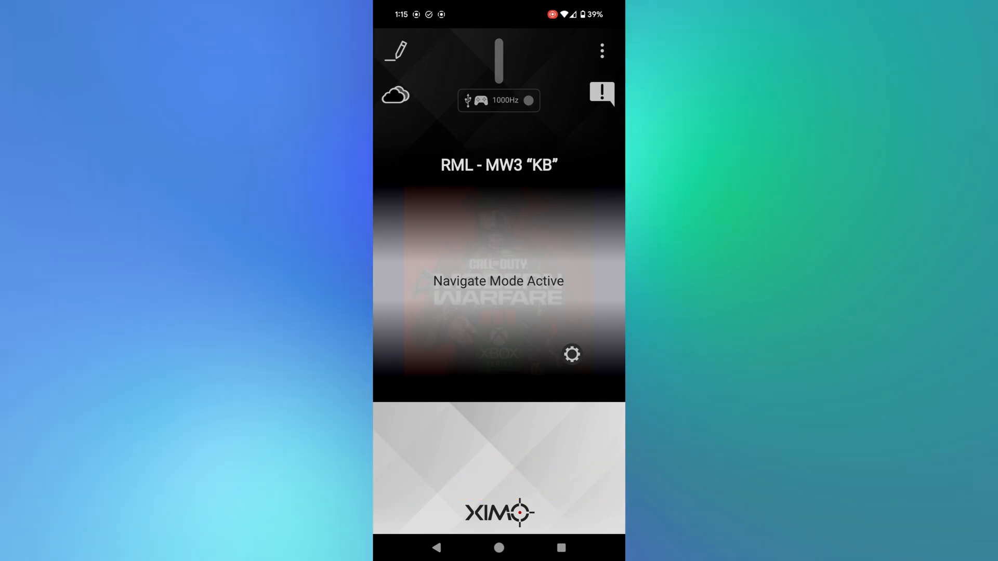
Begin a new config for Call of Duty: Modern Warfare 3 (2023) and pick its console.
left_click(600, 51)
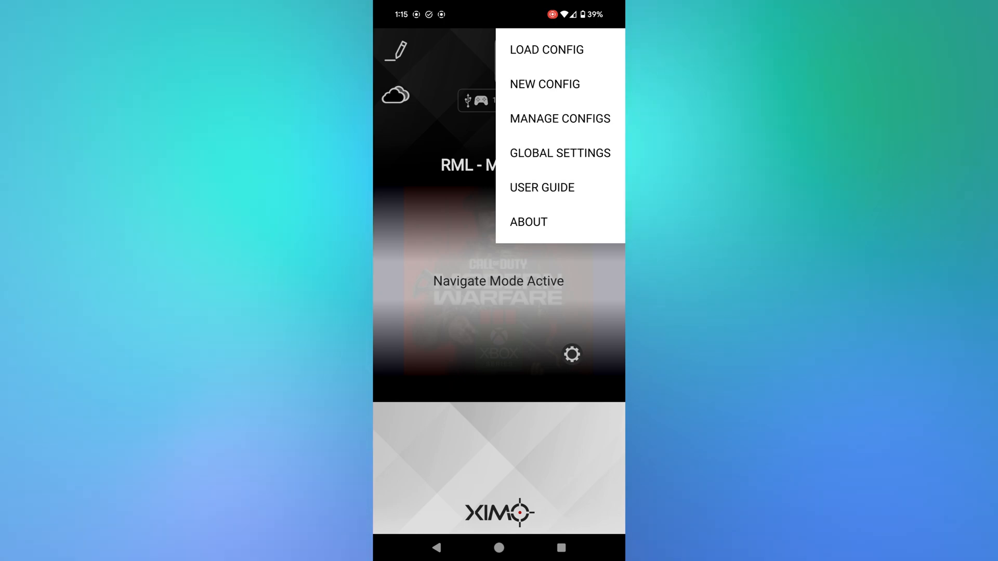
left_click(544, 83)
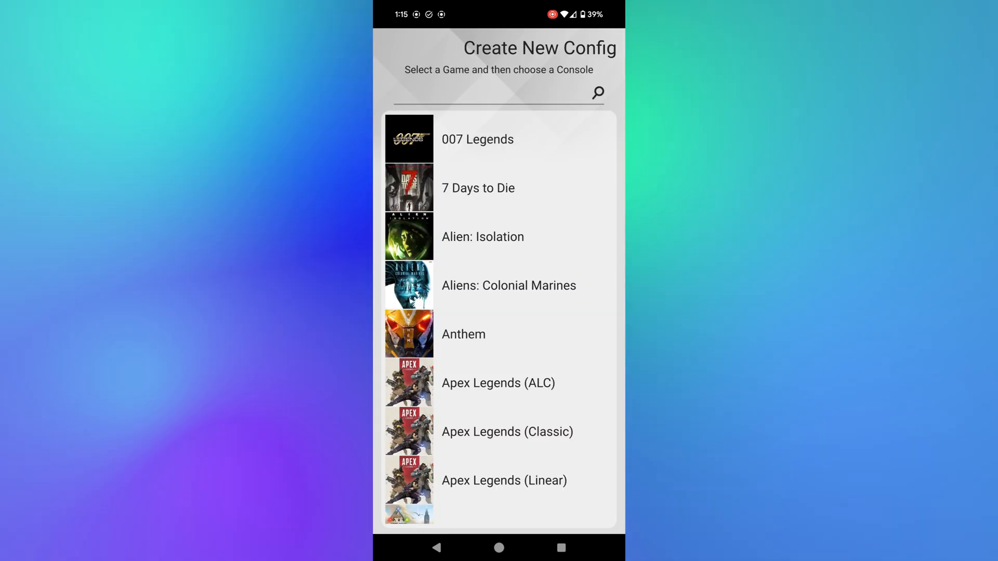
type("Modern")
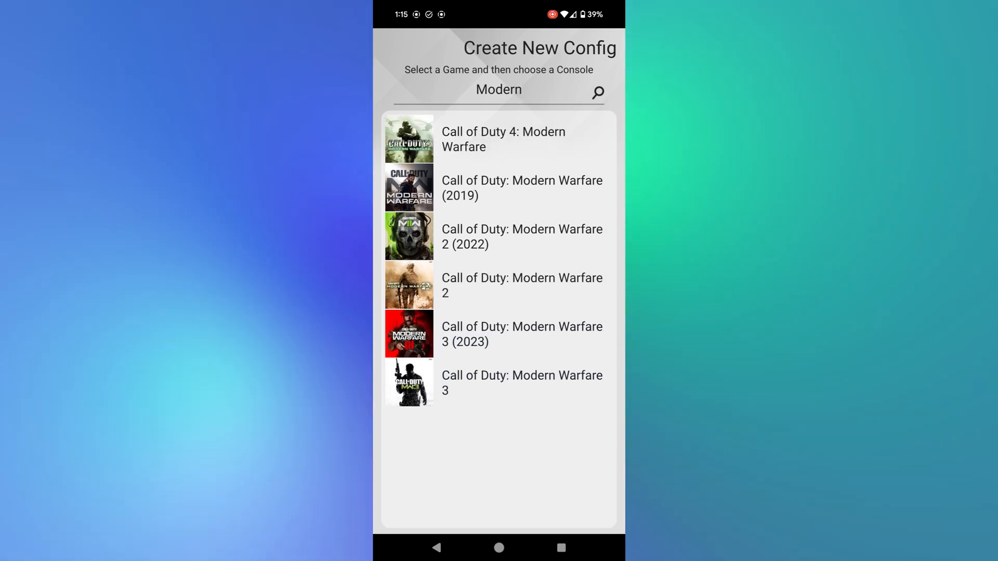
left_click(522, 335)
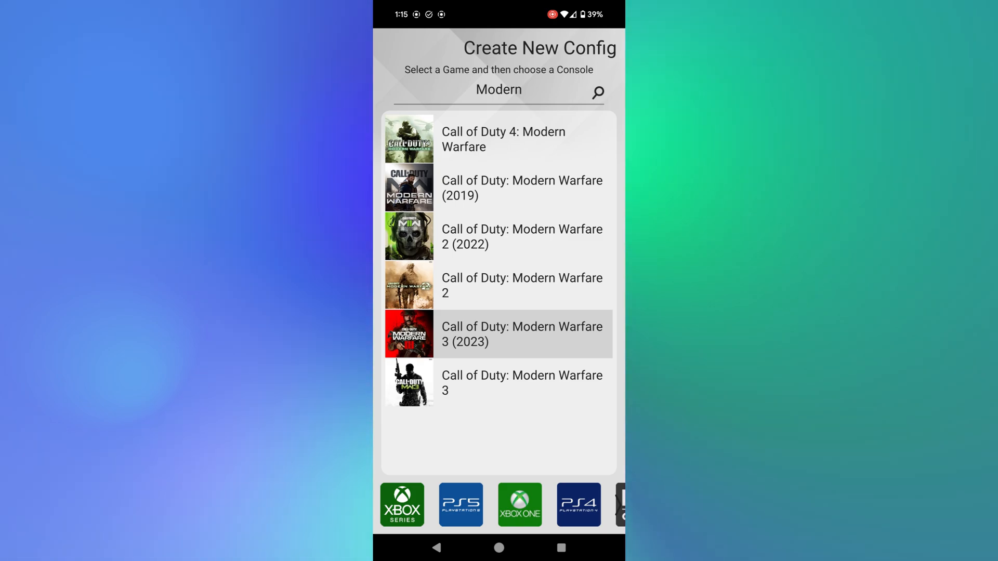
left_click(499, 334)
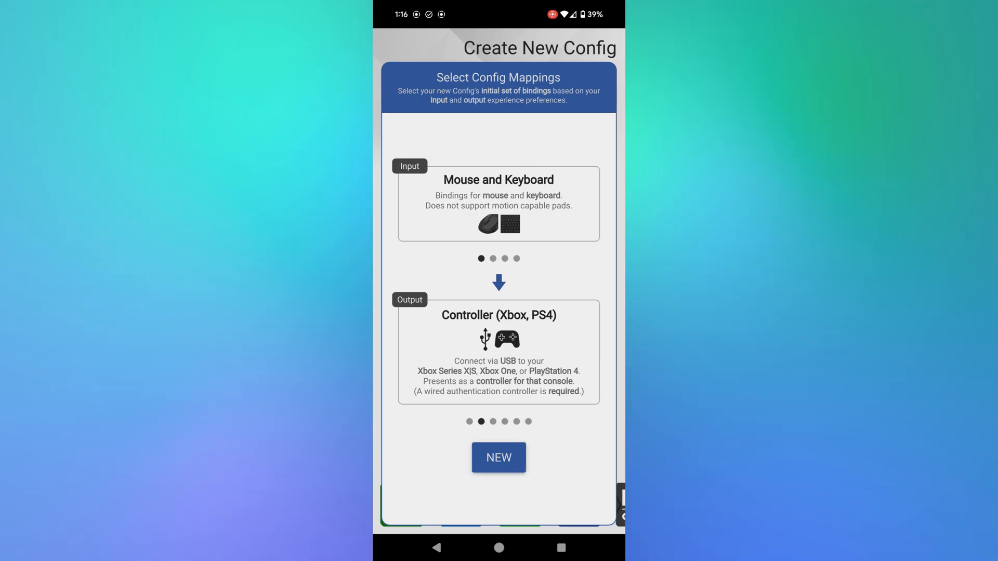
Create the MW3 config with Mouse and Keyboard input and Controller (Xbox, PS4) output.
left_click(499, 457)
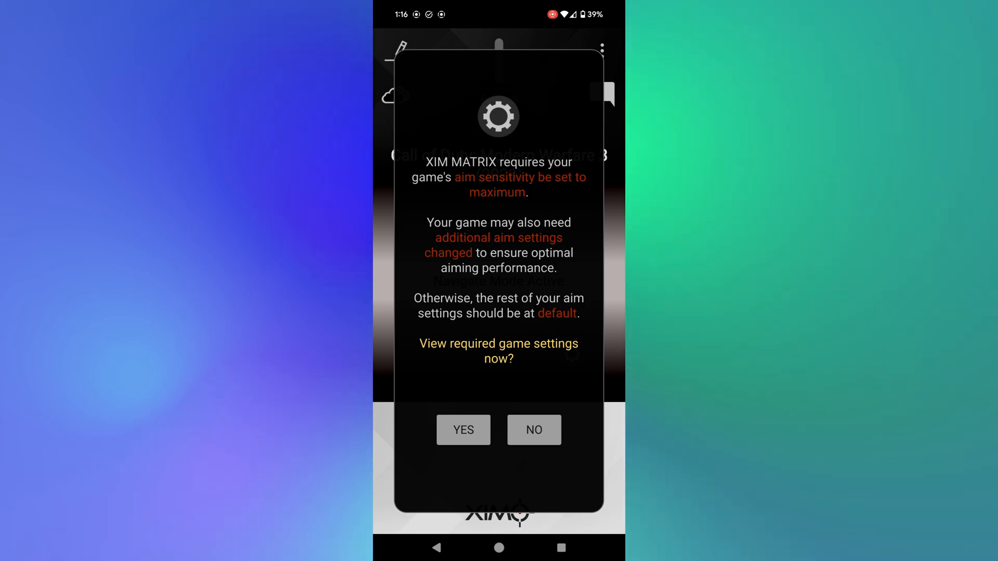
Skip the aim settings notice, edit the new MW3 config and bring up its paste options.
left_click(534, 431)
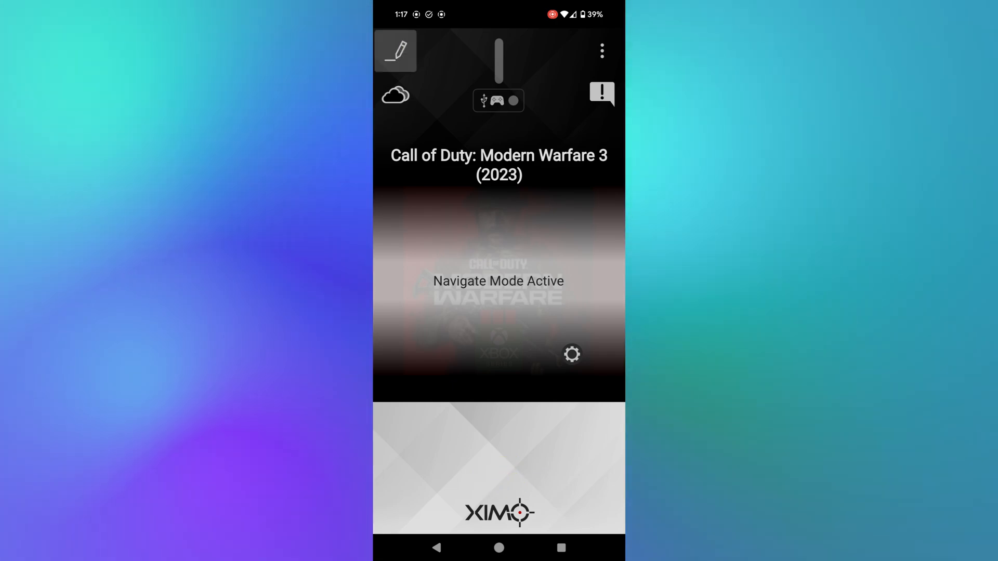
left_click(399, 49)
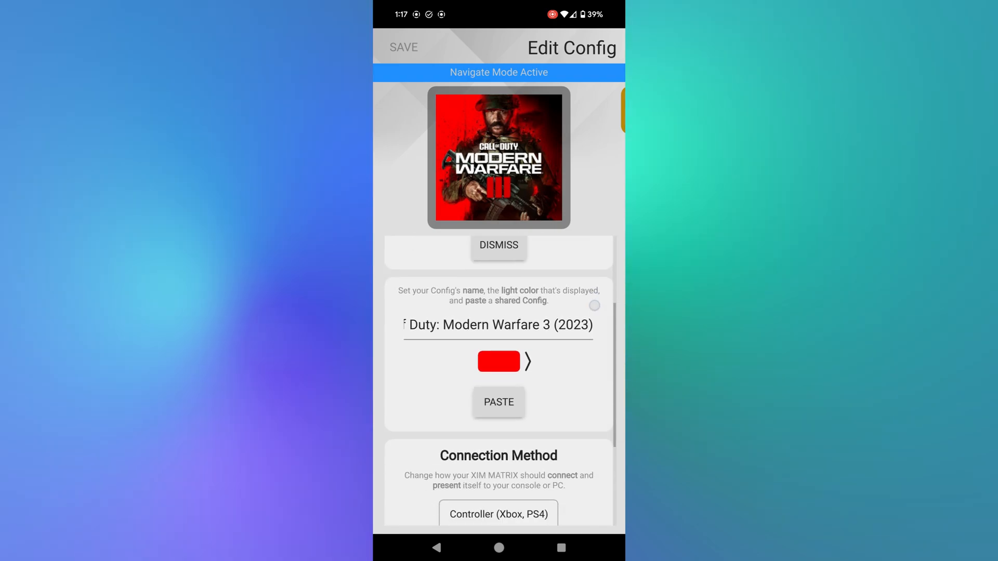
left_click(499, 245)
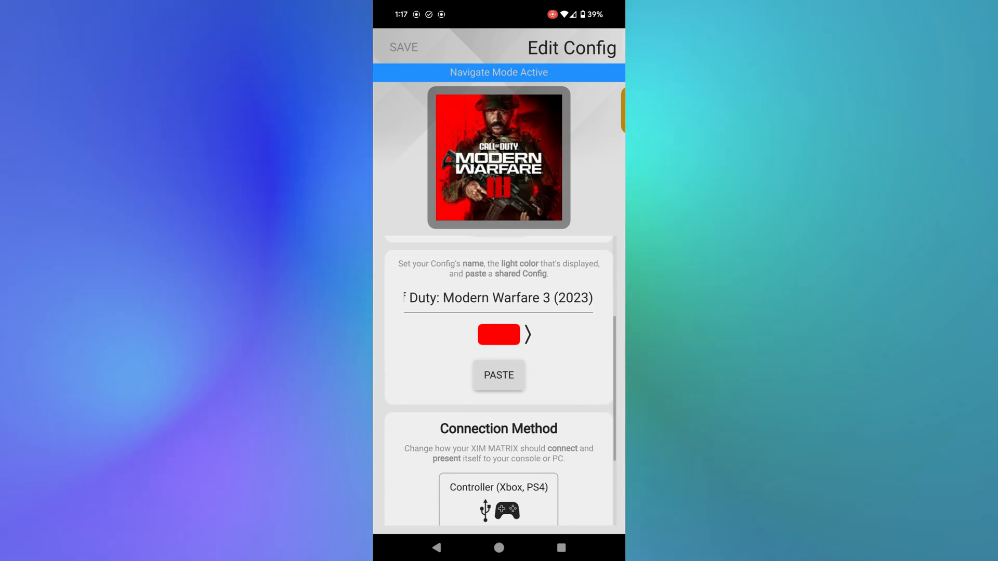
left_click(499, 375)
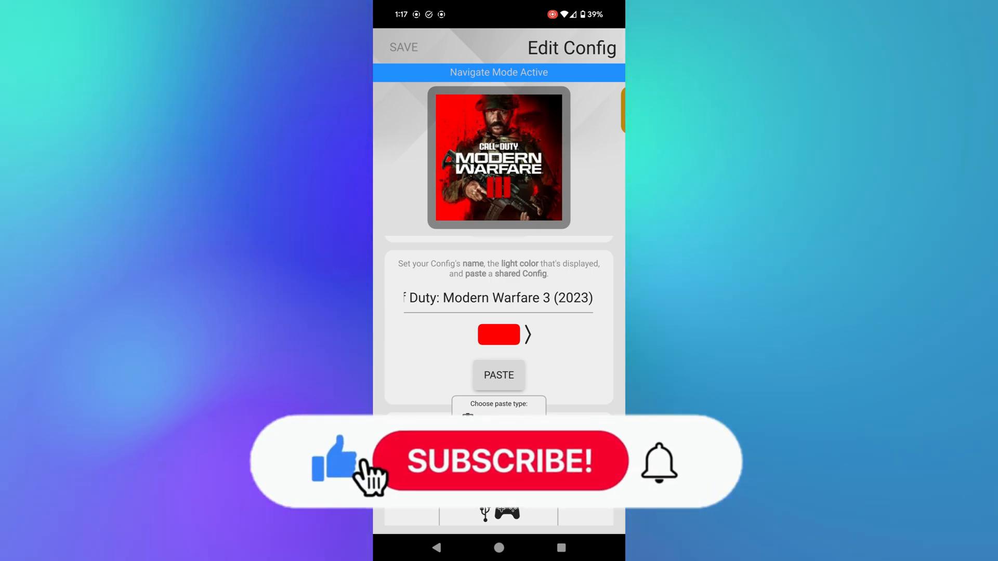
Paste the copied config code as Mappings Only, keeping the config's other settings.
left_click(499, 461)
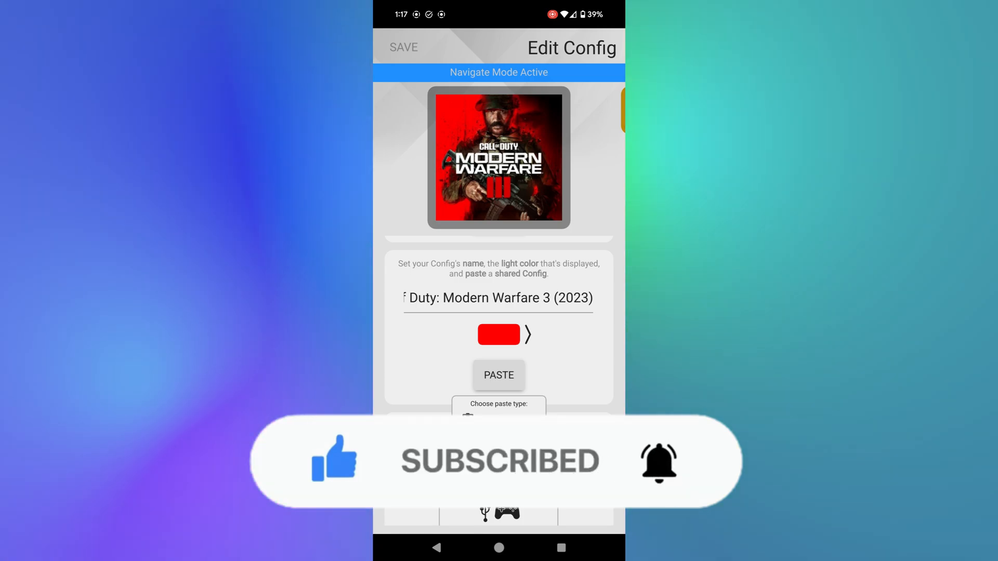
left_click(499, 375)
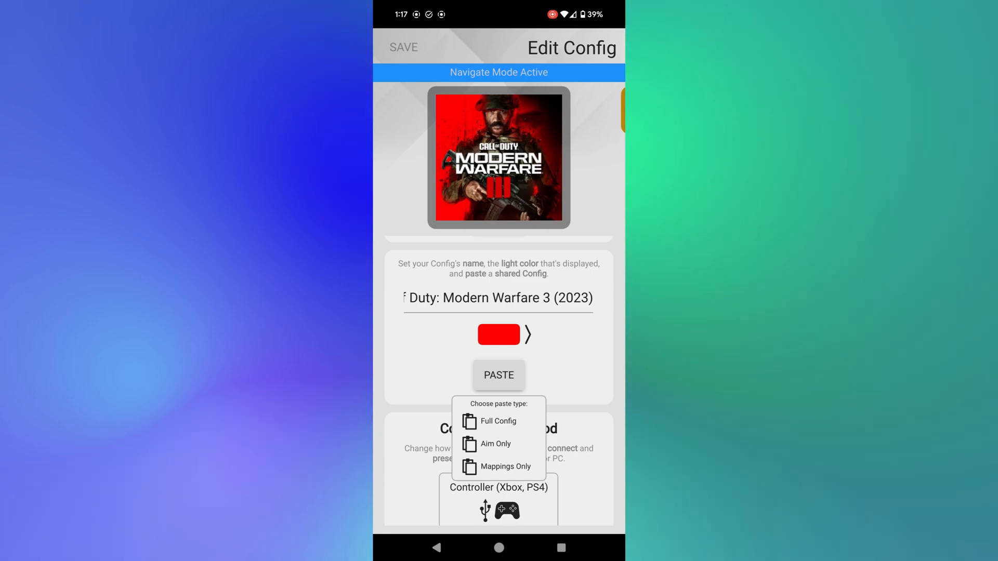
left_click(496, 421)
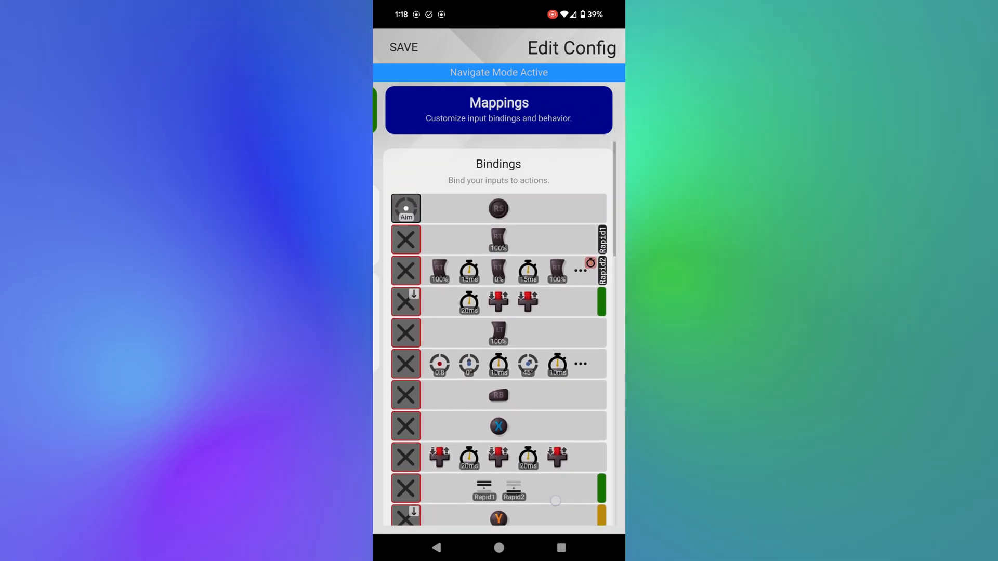
Scroll through the pasted Bindings list to review the custom mappings.
scroll("down", 3)
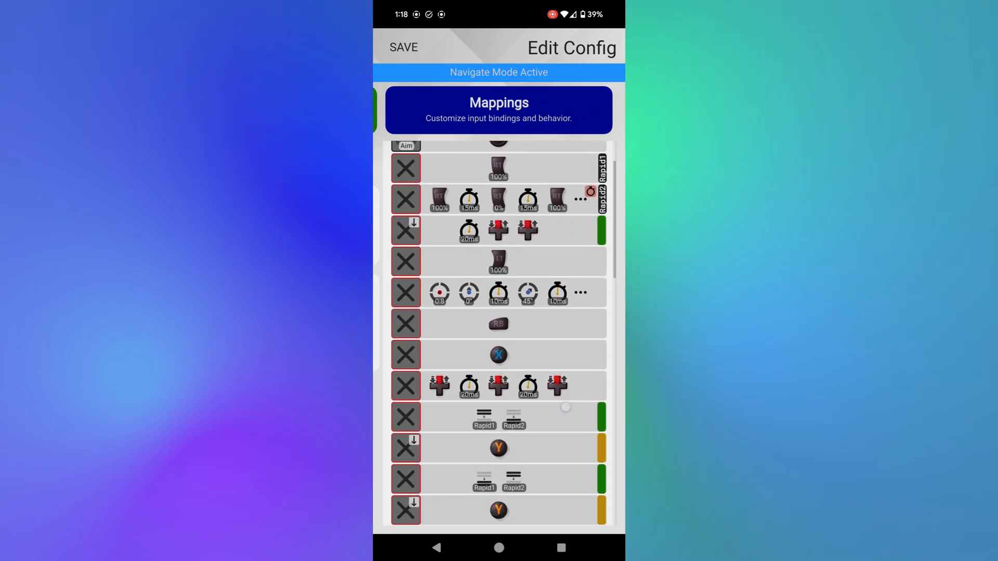
scroll("down", 3)
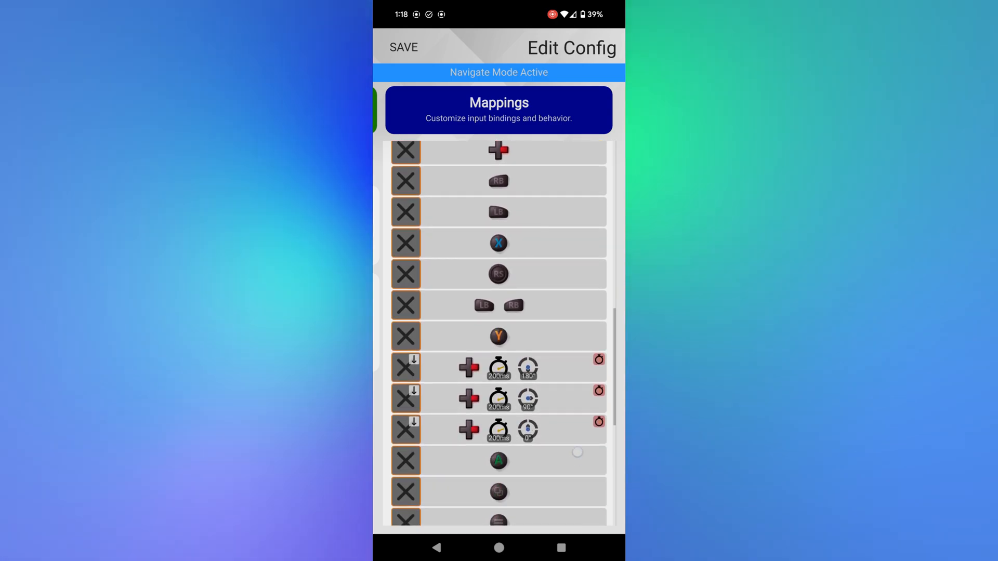
scroll("down", 3)
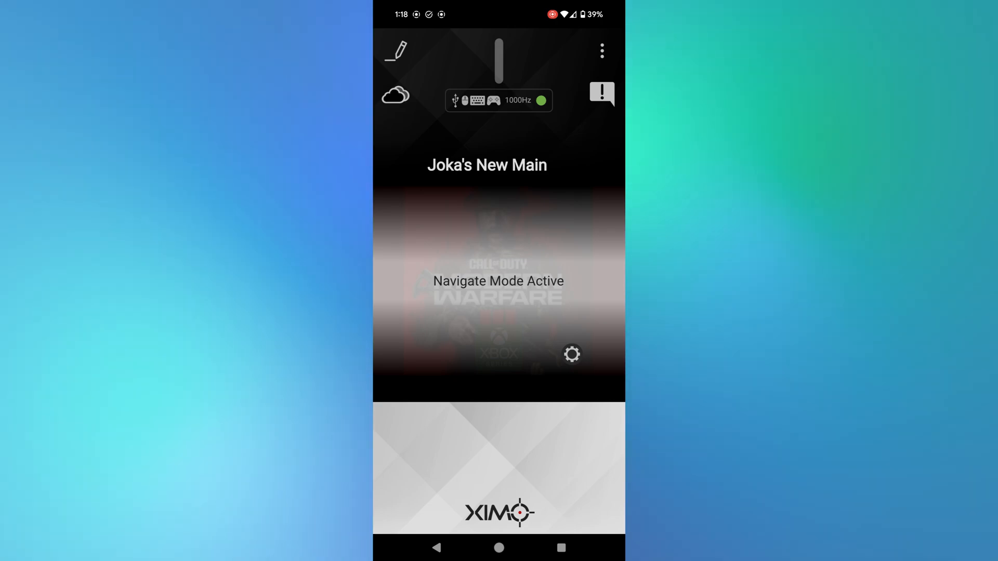
left_click(601, 51)
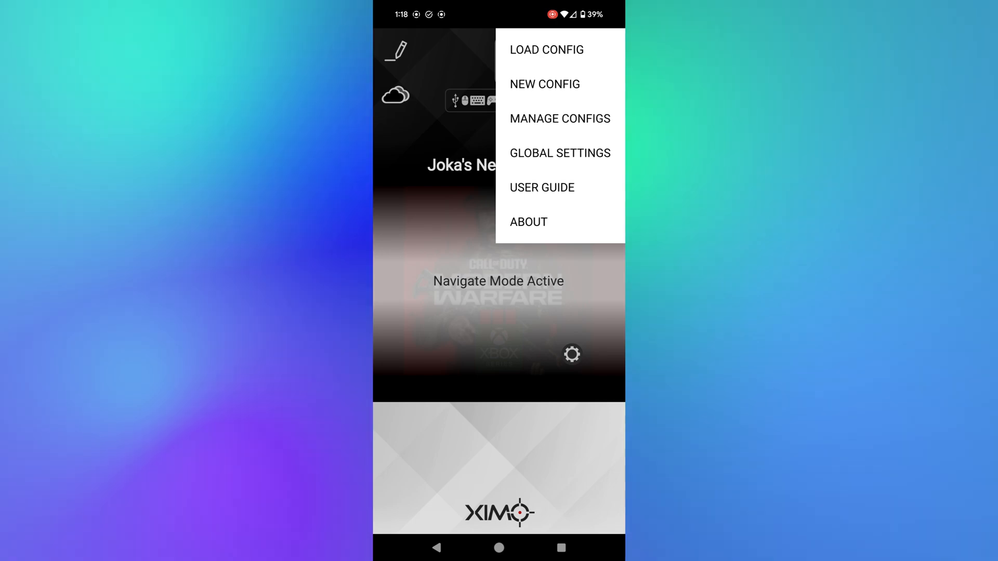
left_click(546, 49)
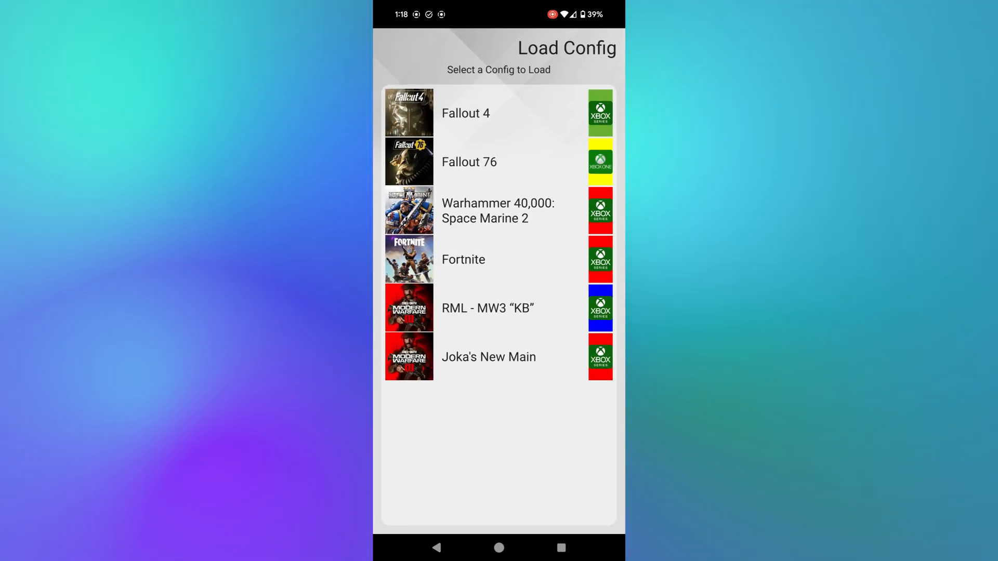
left_click(503, 308)
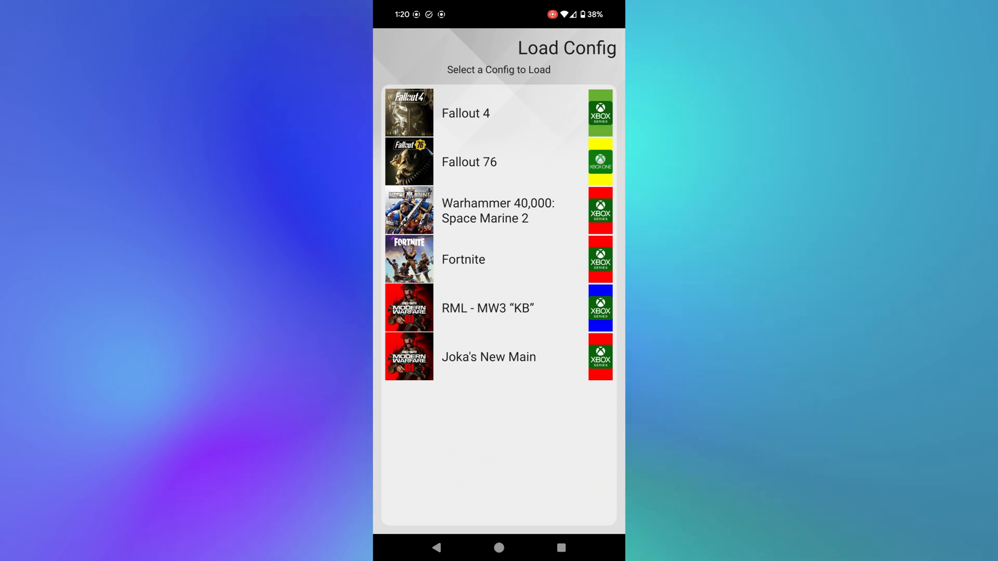
left_click(488, 357)
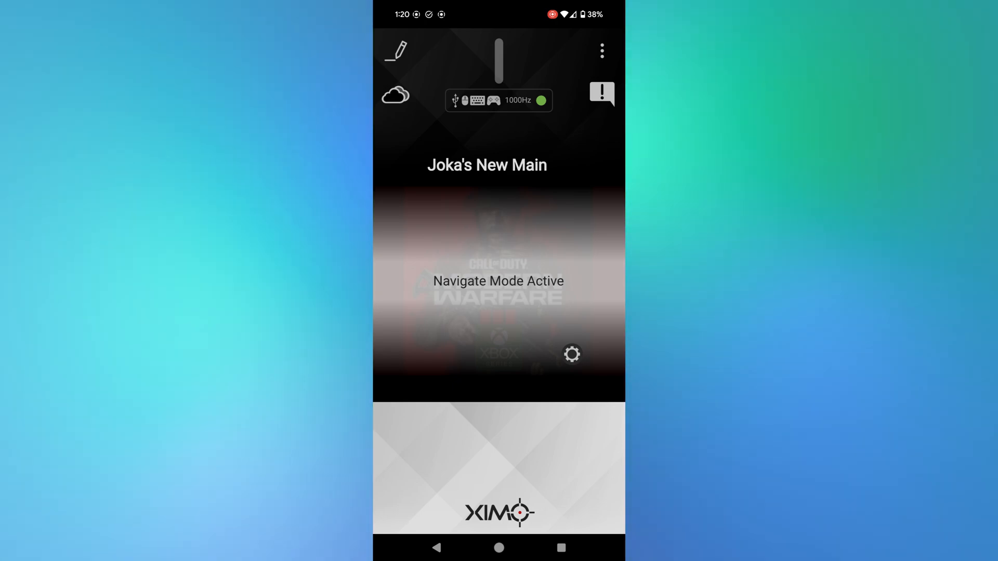
Create another Call of Duty: Modern Warfare 3 (2023) config by searching 'Modern', skipping the aim settings prompt.
left_click(601, 51)
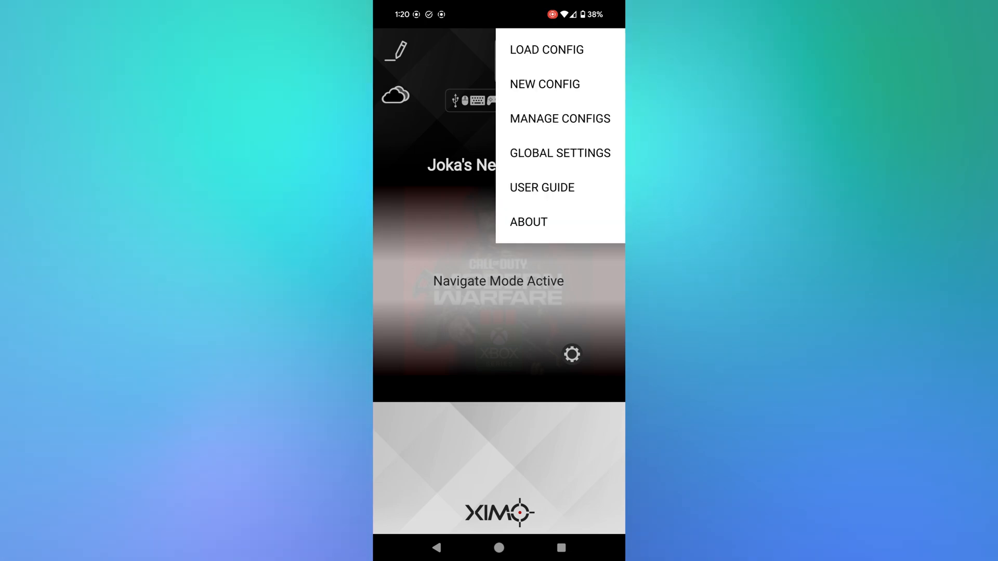
left_click(545, 83)
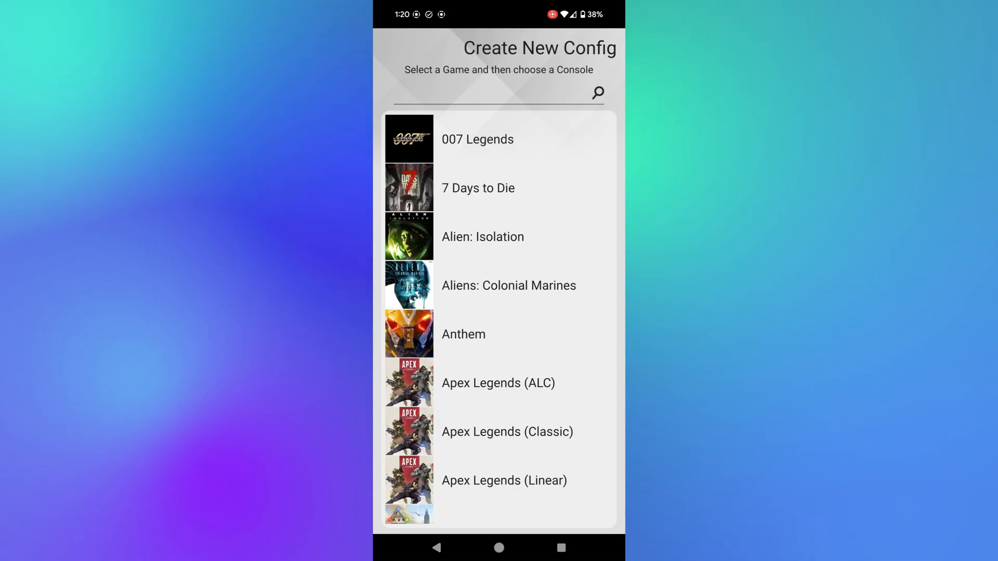
type("M")
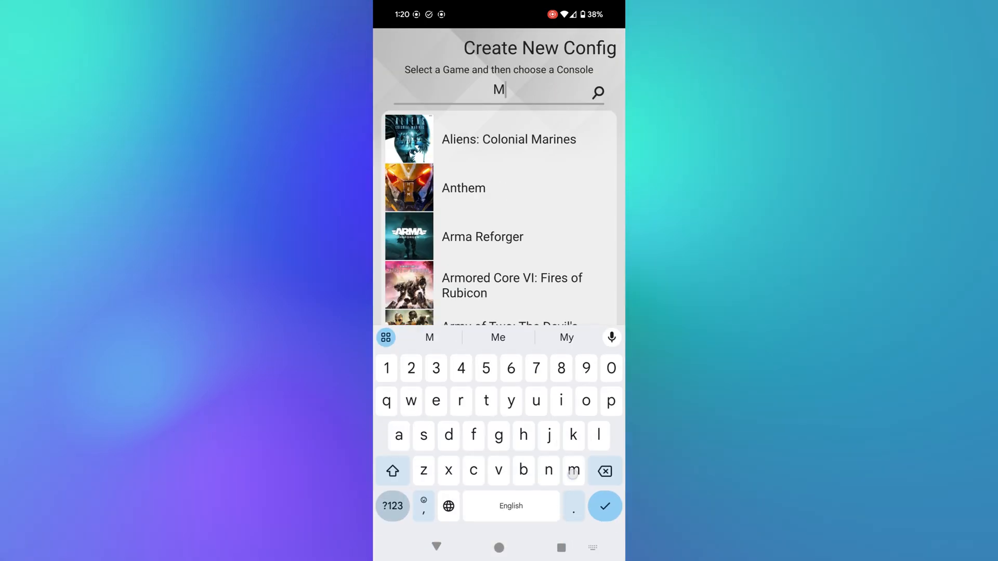
type("odern")
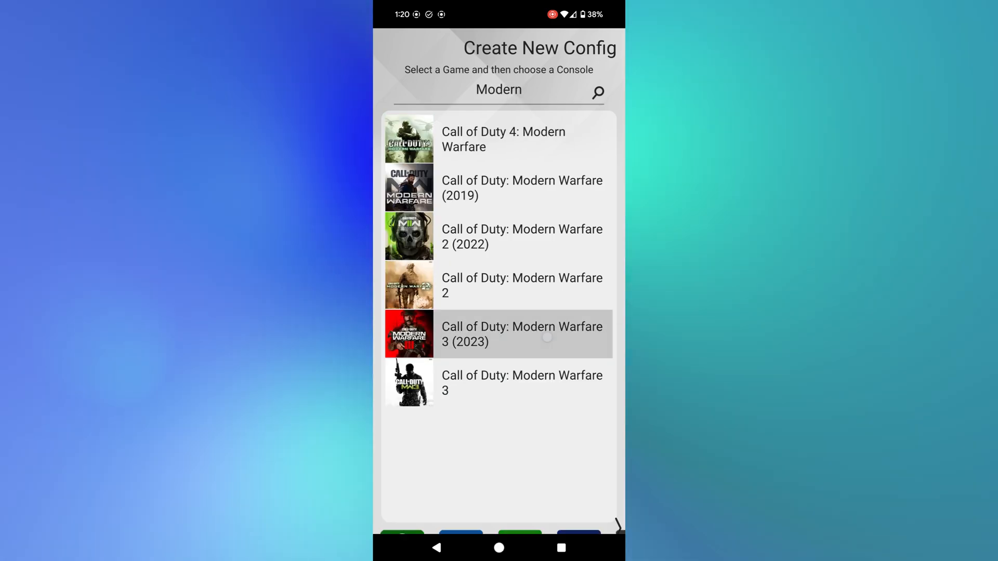
left_click(522, 335)
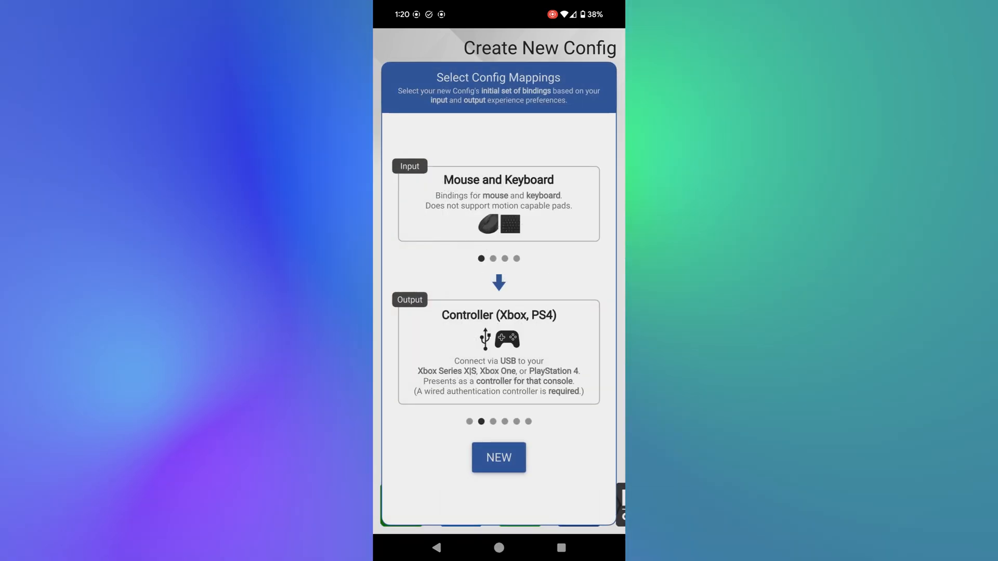
left_click(499, 457)
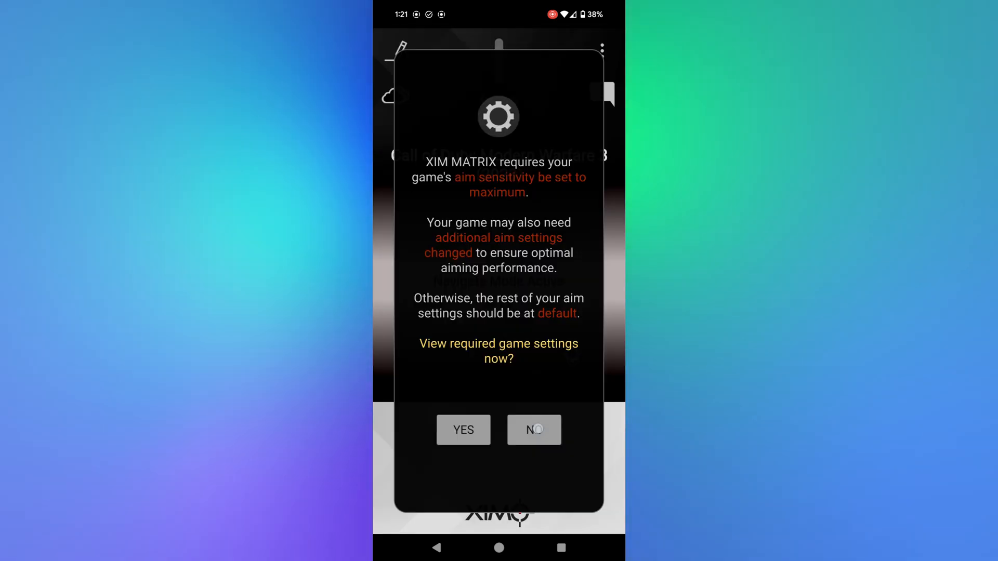
left_click(535, 430)
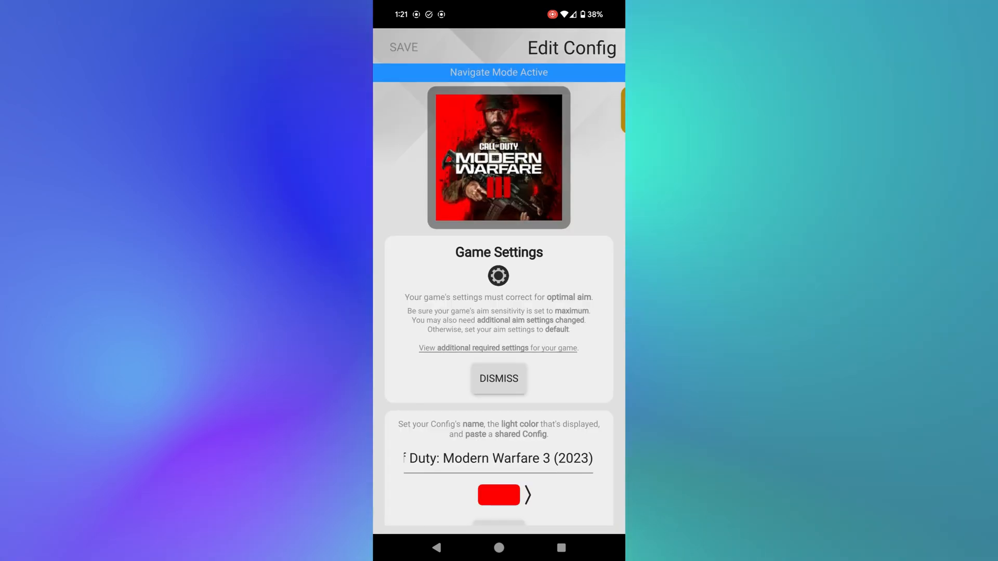
Check that the new config's Bindings are all empty, then leave the editor saving changes.
left_click(499, 378)
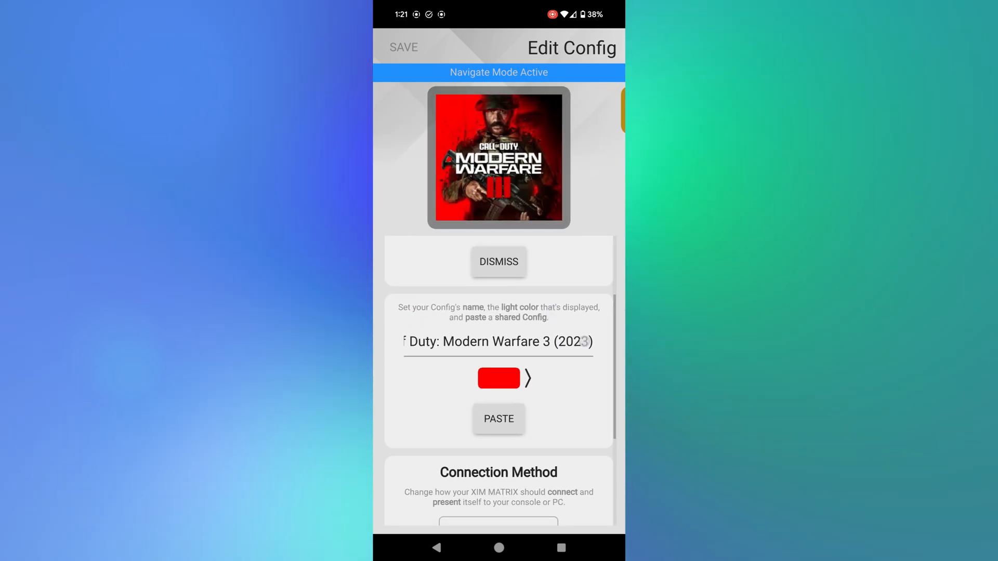
left_click(498, 341)
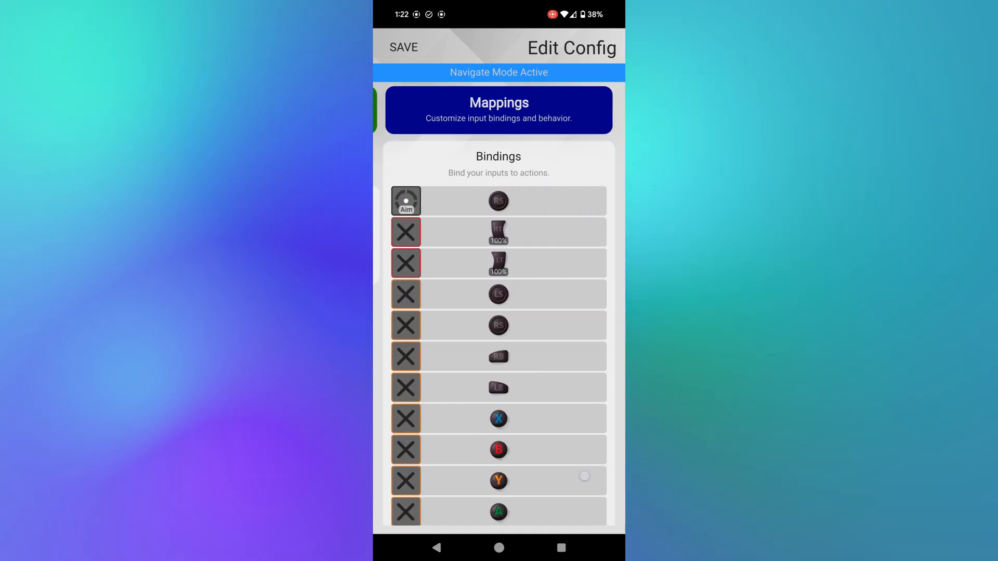
scroll("down", 3)
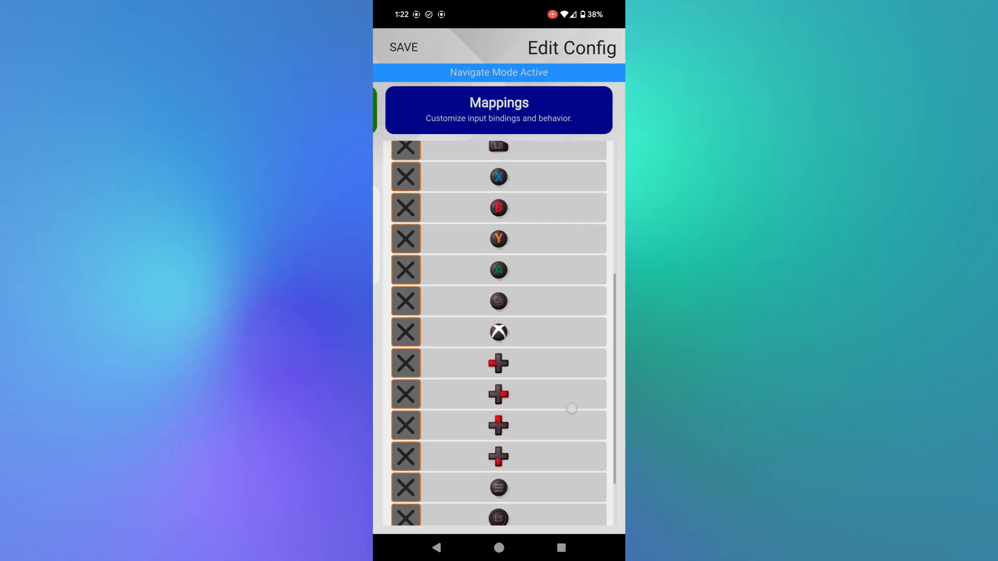
scroll("down", 3)
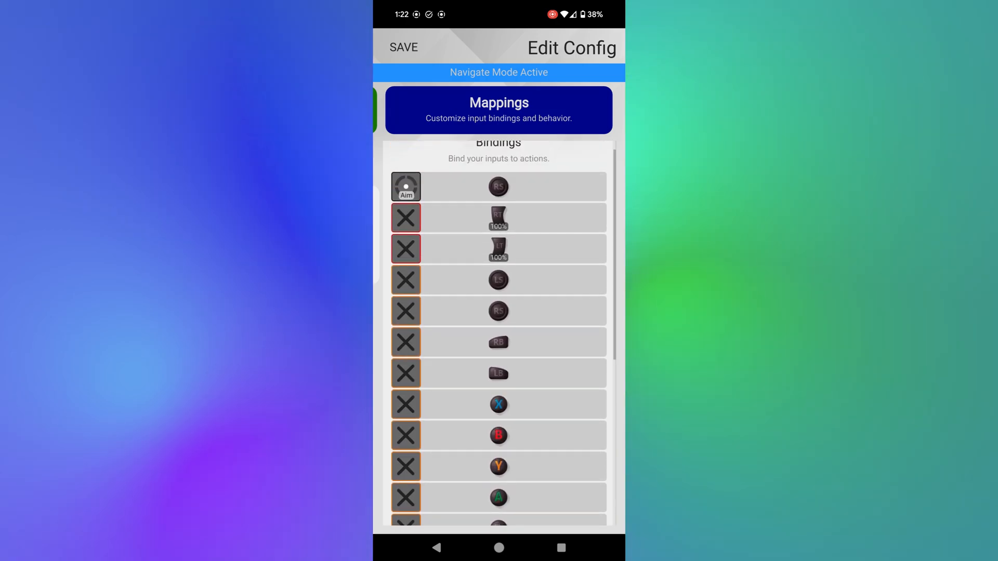
left_click(403, 48)
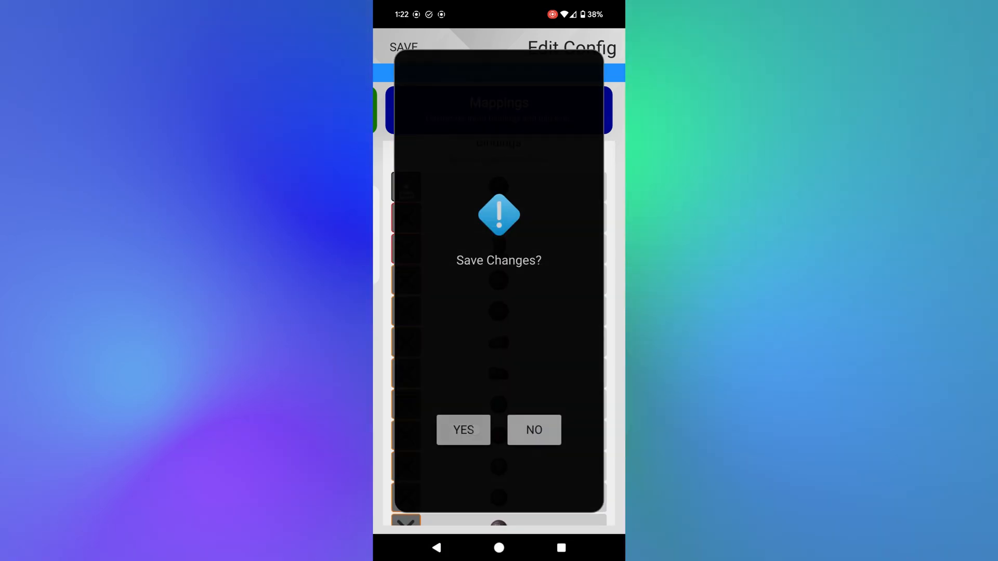
left_click(464, 431)
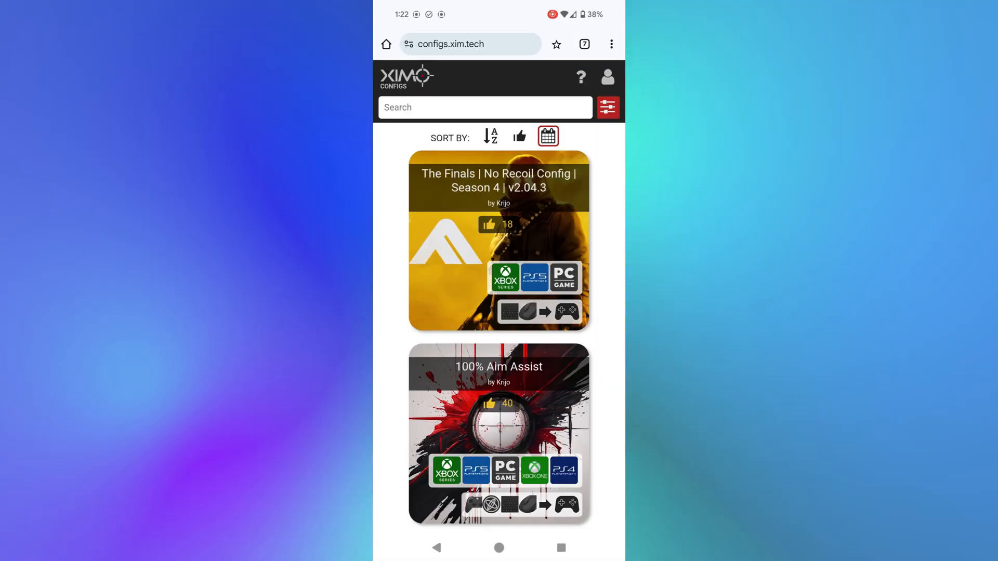
Reopen Joka's MW3/BO6 Config via the 'Modern' search and copy its MW3 config code.
scroll("down", 3)
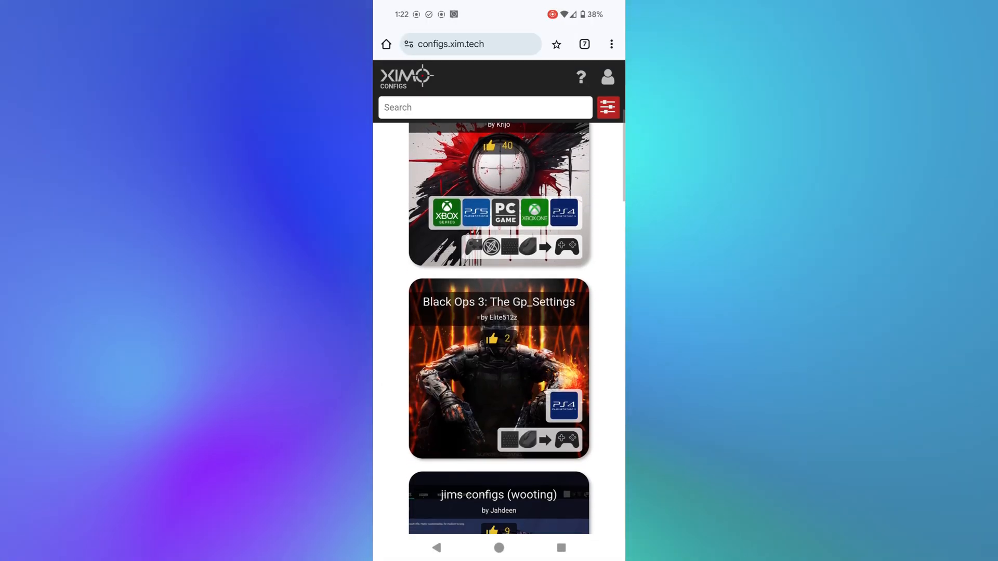
scroll("down", 3)
type("Mo")
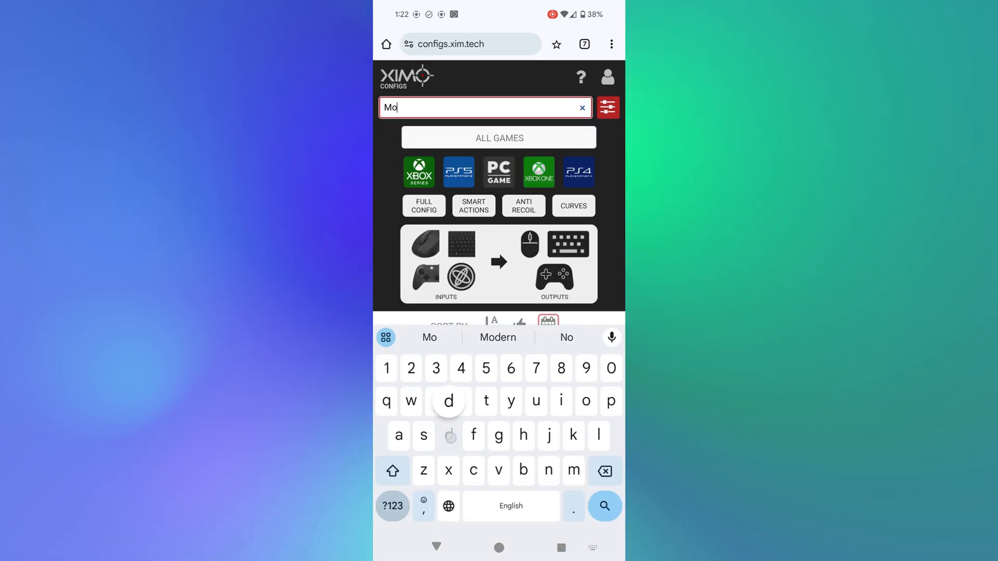
left_click(497, 337)
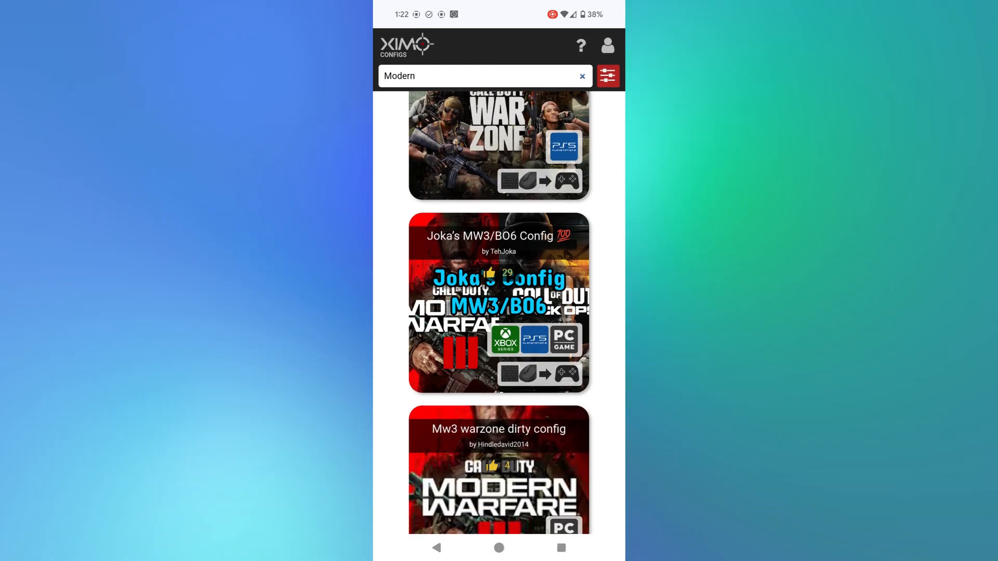
left_click(499, 301)
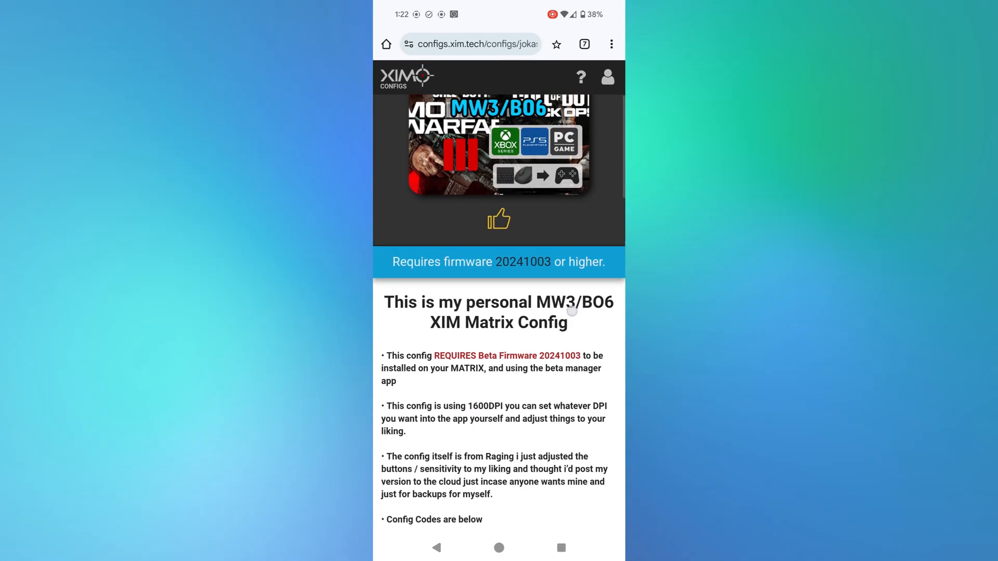
scroll("down", 3)
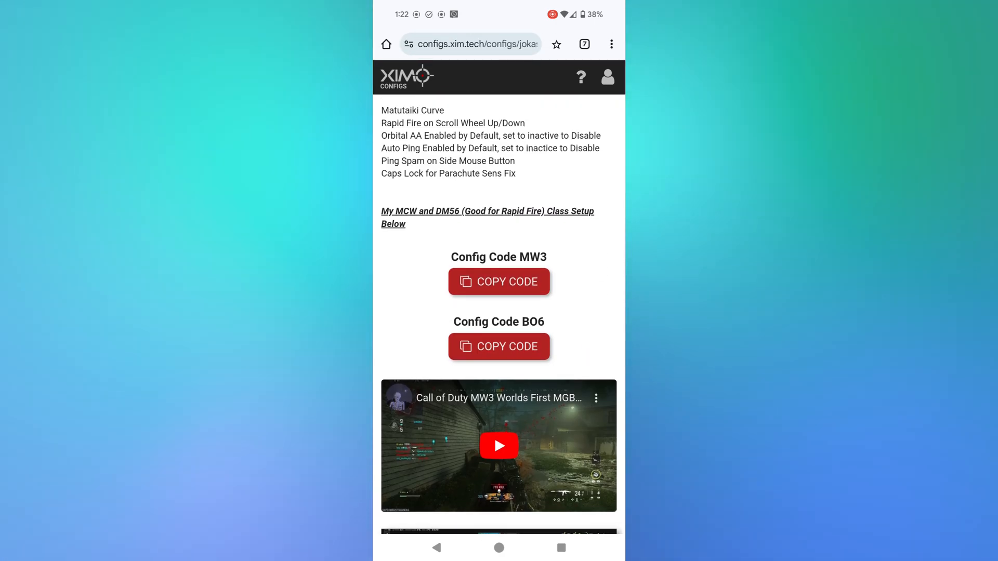
left_click(499, 282)
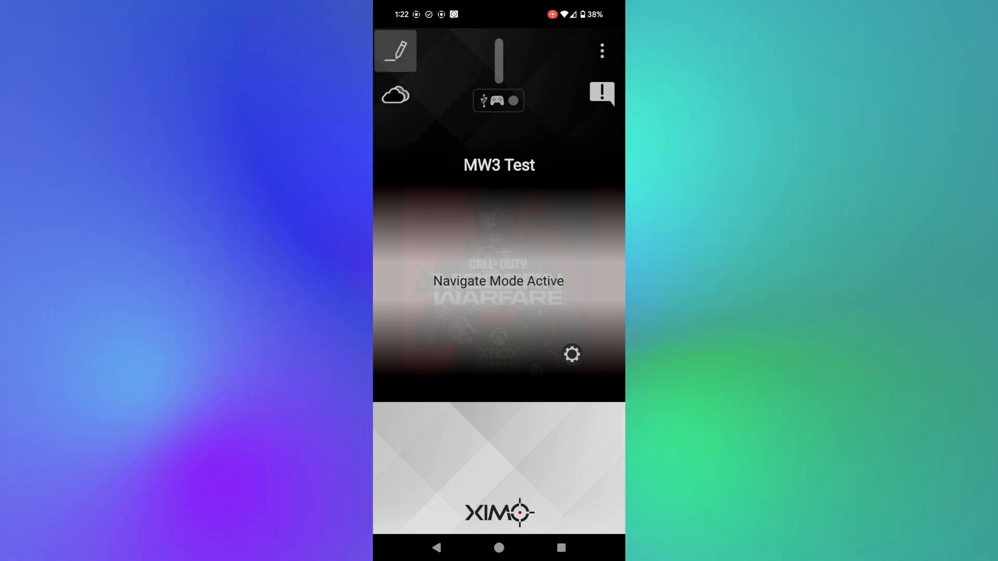
Reopen the MW3 Test config for editing and dismiss the game settings reminder.
left_click(398, 51)
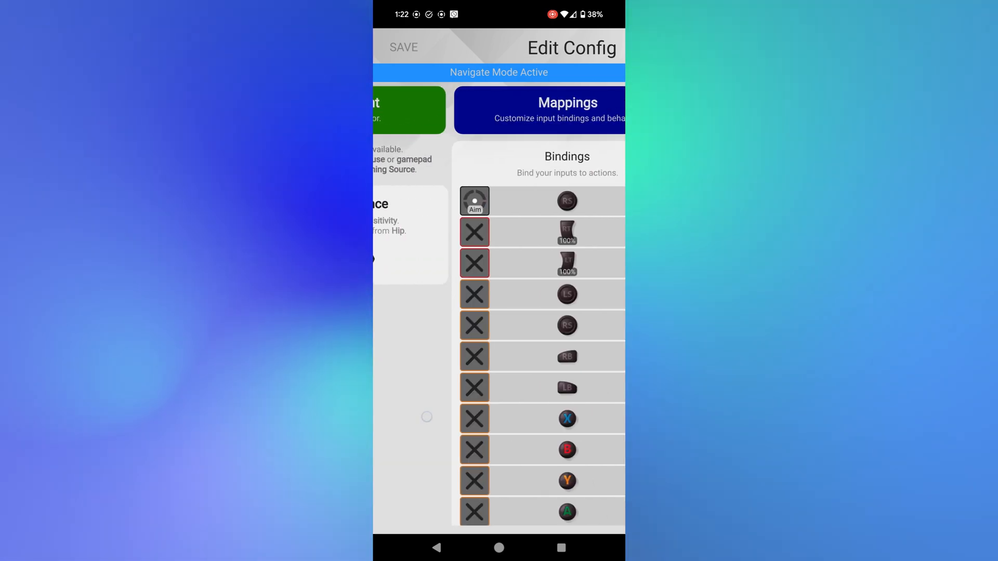
scroll("down", 3)
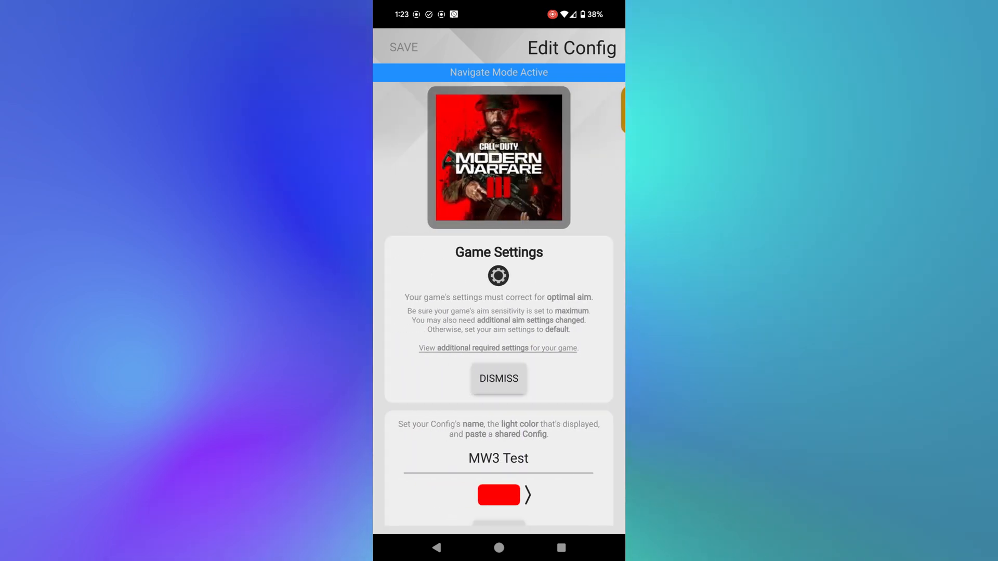
left_click(498, 378)
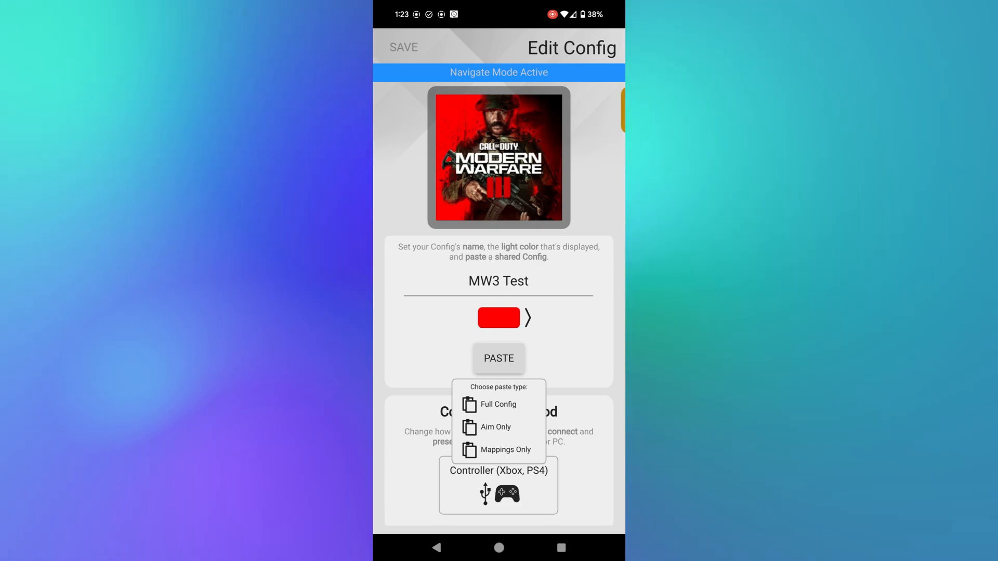
Paste the MW3 code as Mappings Only and review the filled Bindings list.
left_click(505, 448)
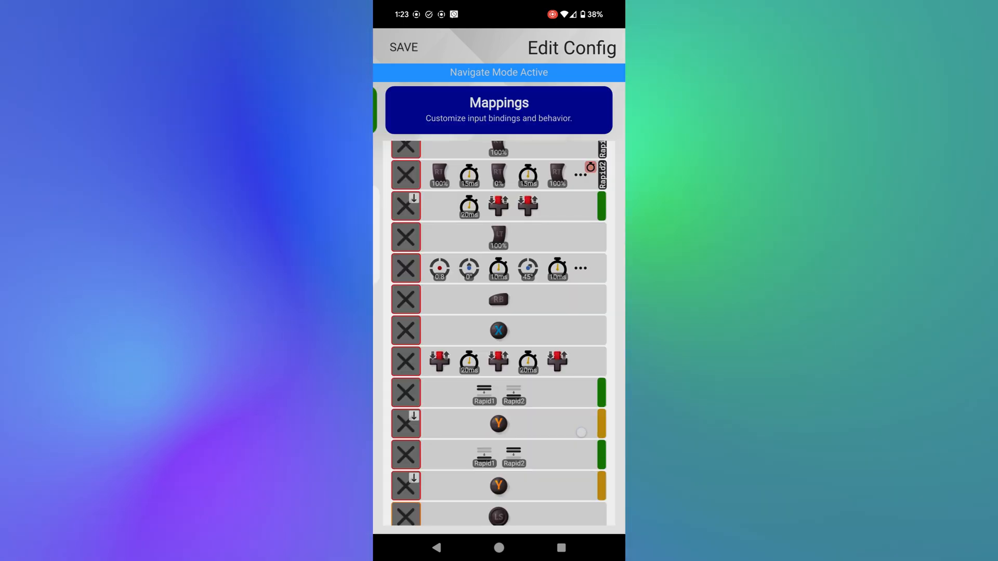
scroll("down", 3)
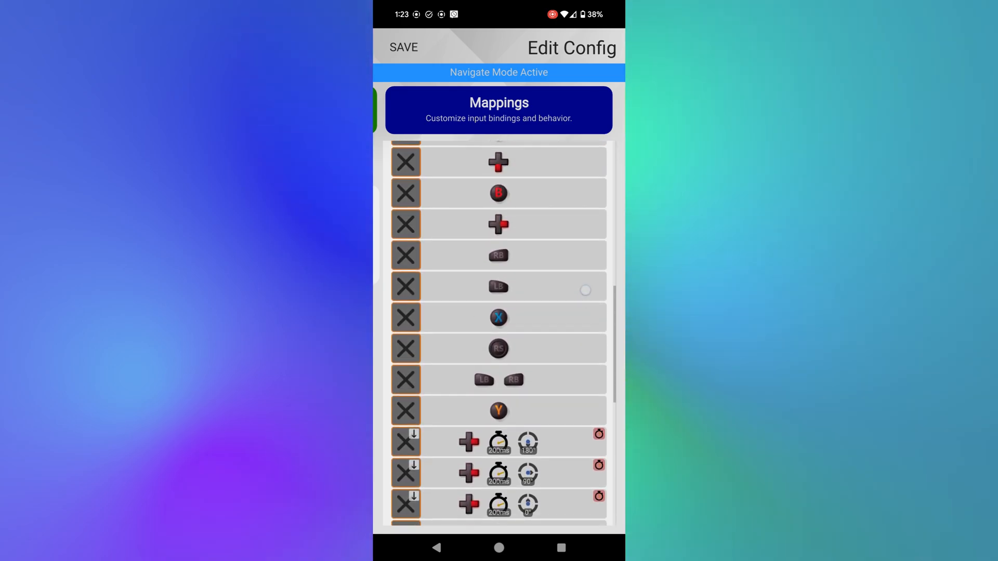
scroll("down", 3)
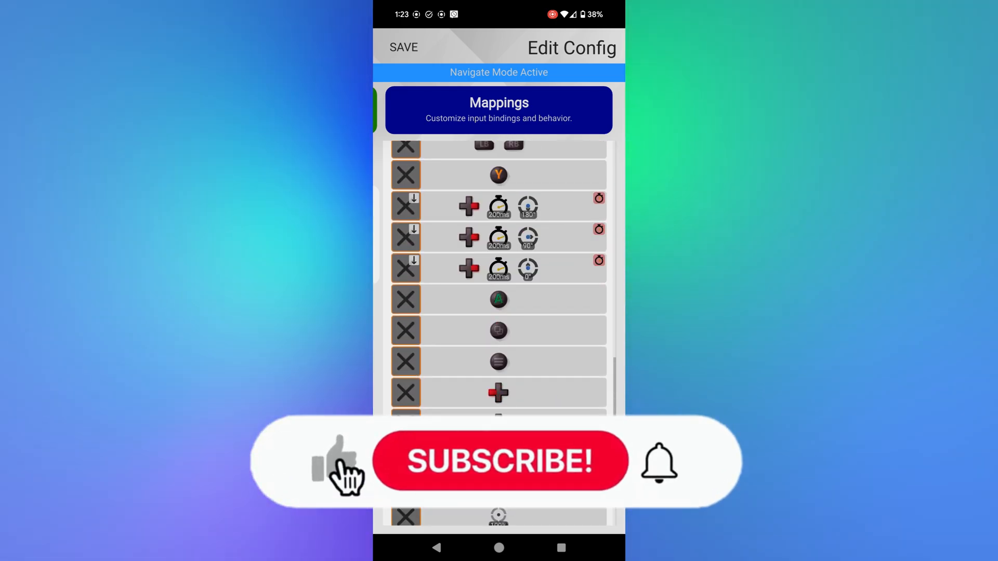